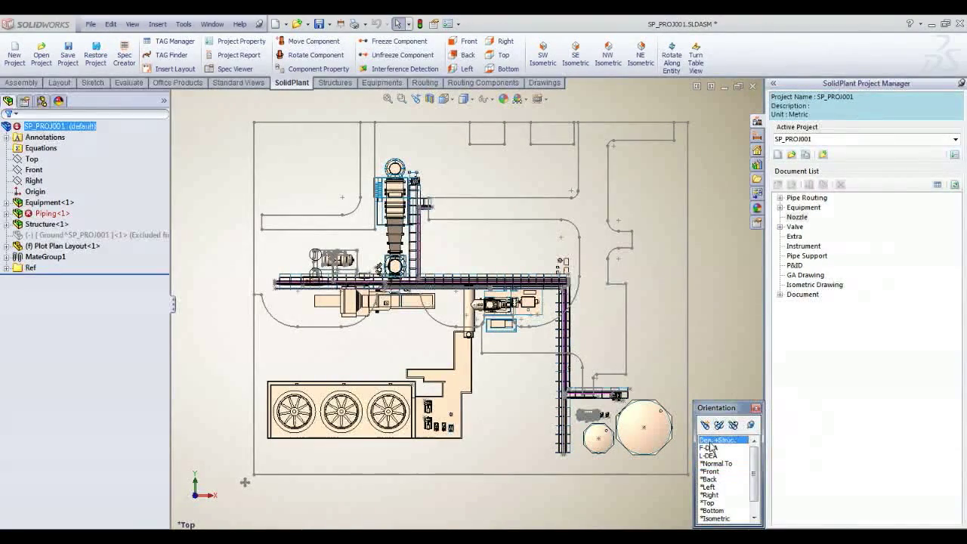
- Hide Equipment and Piping in isometric view, leaving the Structure assembly selected for editing
{"action": "left_click", "coordinate": [718, 440]}
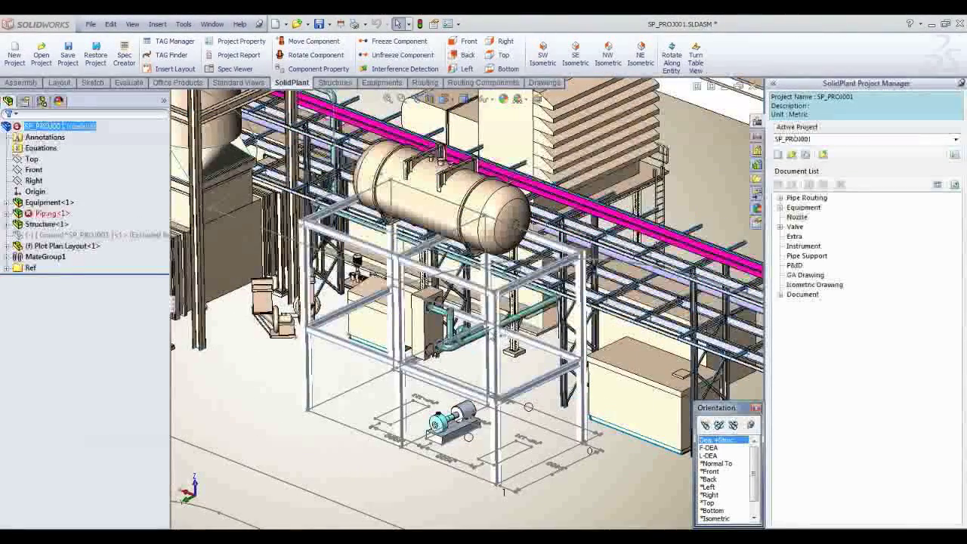
{"action": "left_click", "coordinate": [43, 102]}
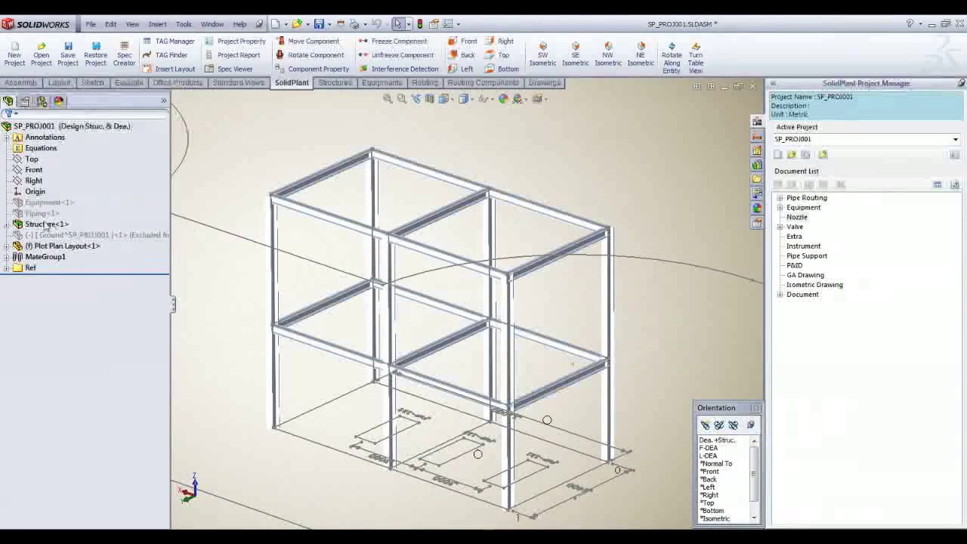
{"action": "left_click", "coordinate": [47, 223]}
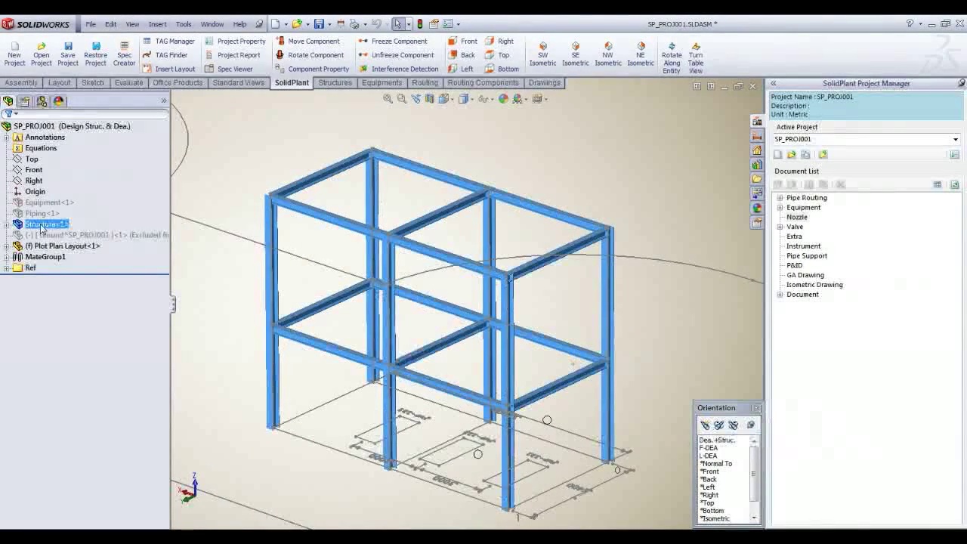
{"action": "right_click", "coordinate": [46, 224]}
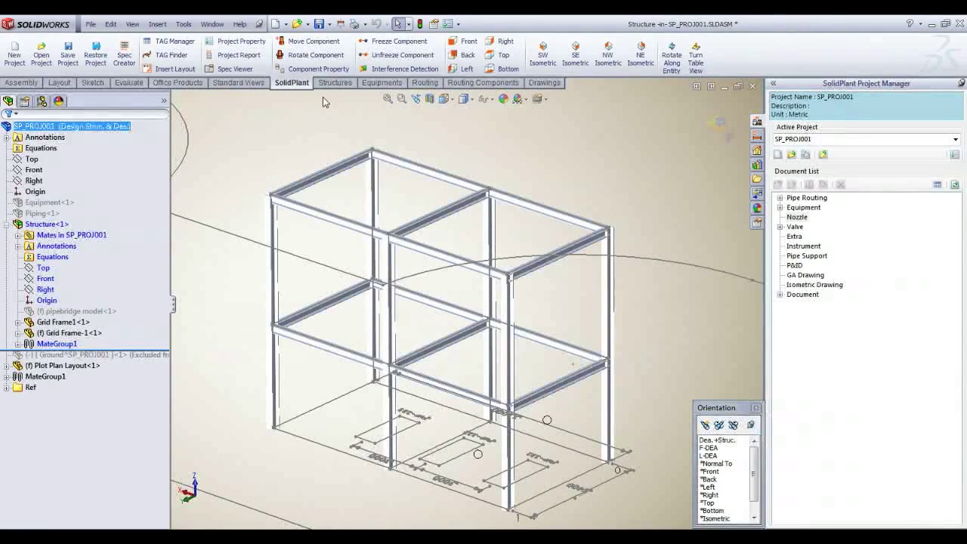
- Create a second Structure 3D Grid offset -2000 X, 5400 Y and 3000 Z beside the frame
{"action": "left_click", "coordinate": [336, 82]}
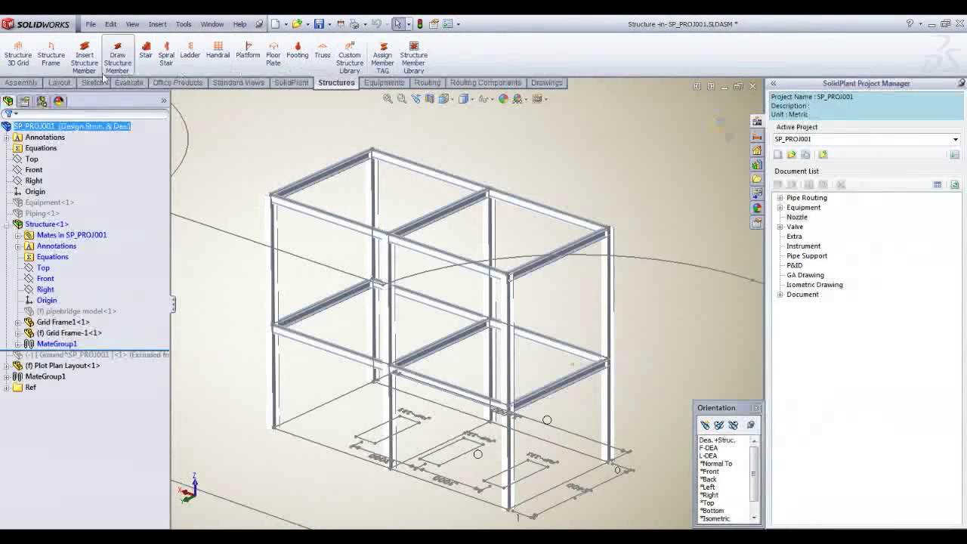
{"action": "left_click", "coordinate": [18, 54]}
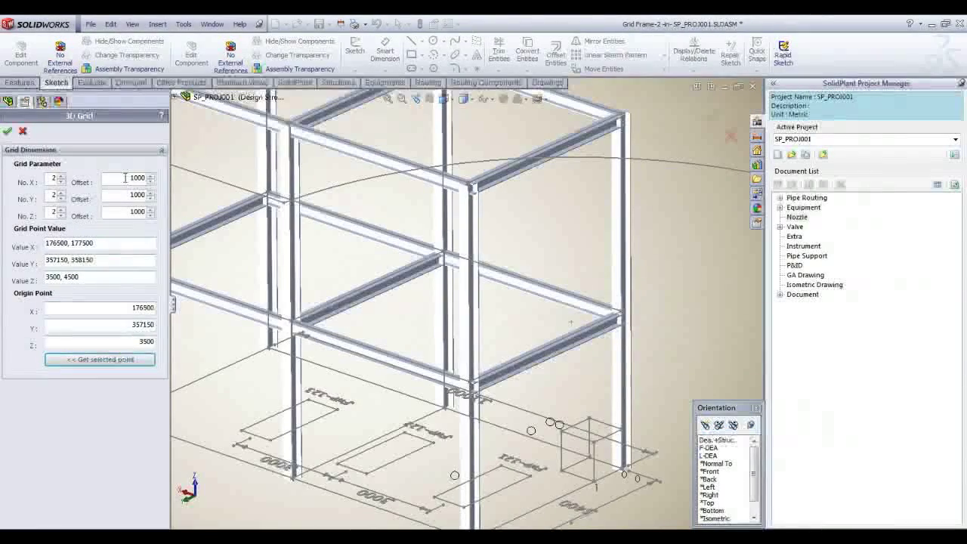
{"action": "type", "text": "-2"}
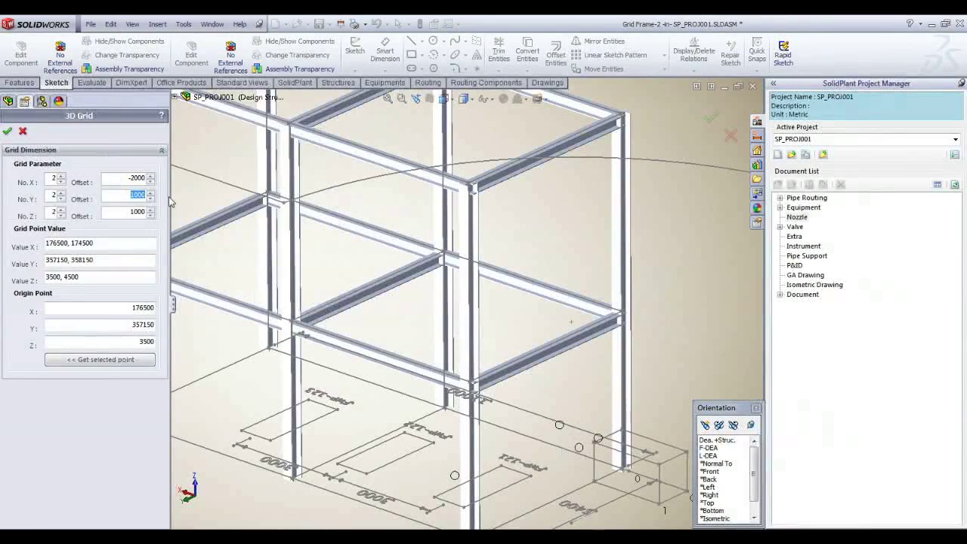
{"action": "type", "text": "5400"}
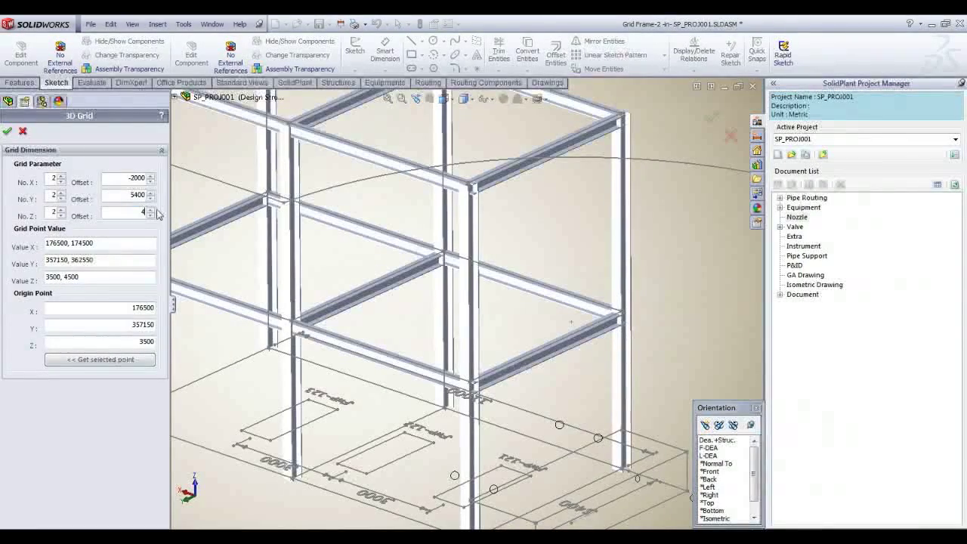
{"action": "type", "text": "3000"}
{"action": "left_click", "coordinate": [128, 193]}
{"action": "type", "text": "3400"}
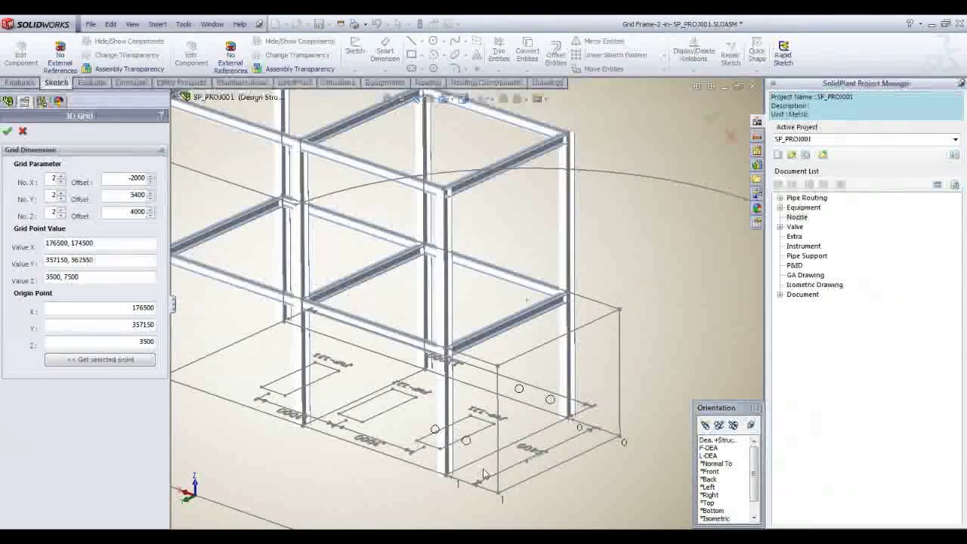
{"action": "left_click", "coordinate": [7, 130]}
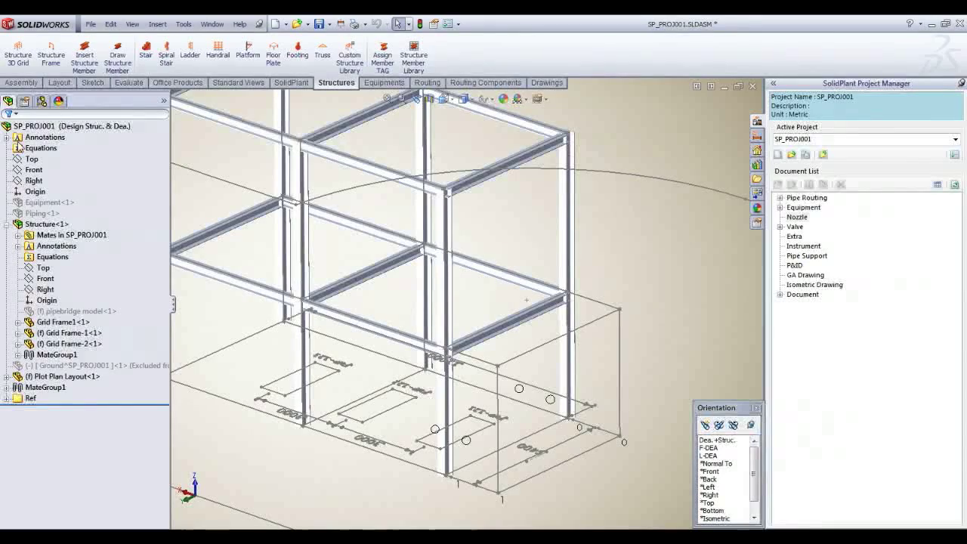
- Edit Grid Frame-2 and insert ansi inch W Section W12x120 columns on its vertical lines
{"action": "left_click", "coordinate": [68, 344]}
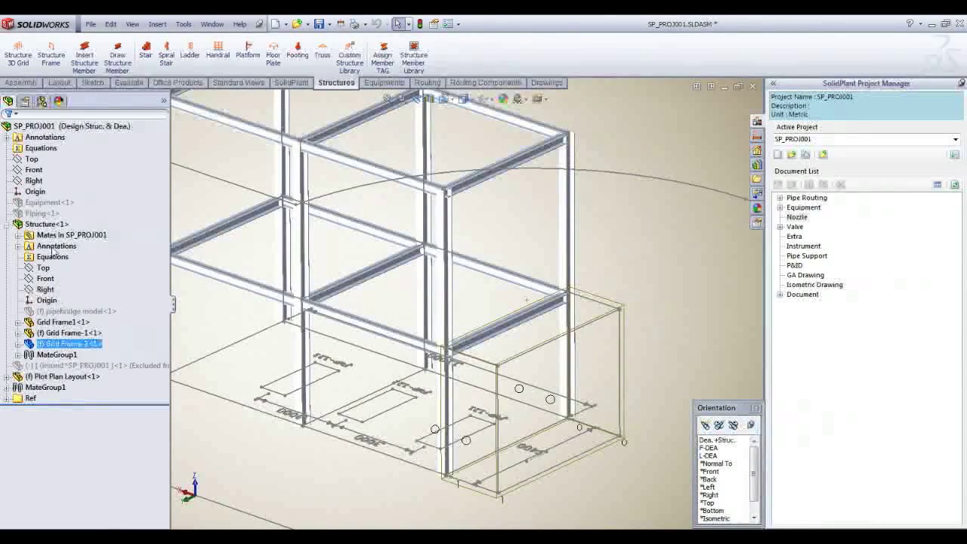
{"action": "right_click", "coordinate": [64, 345]}
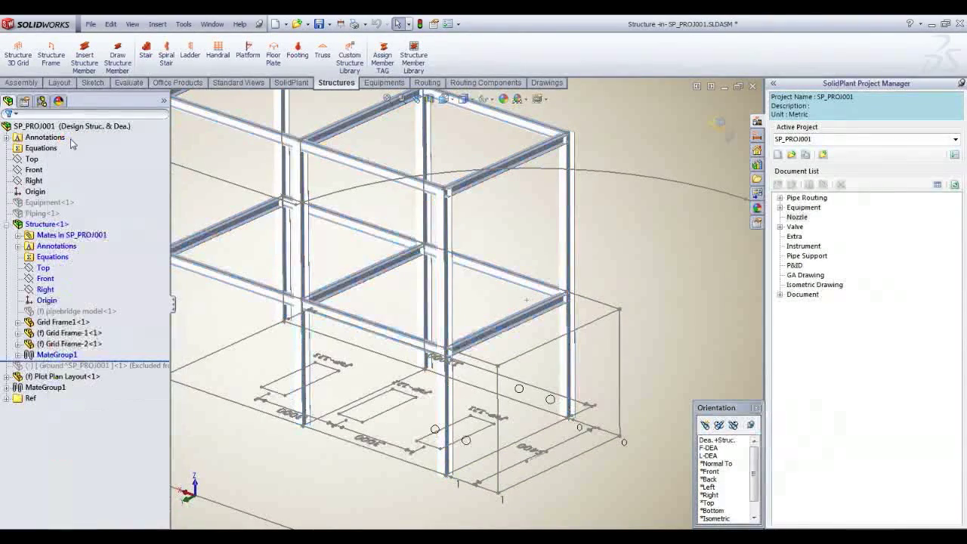
{"action": "left_click", "coordinate": [70, 345]}
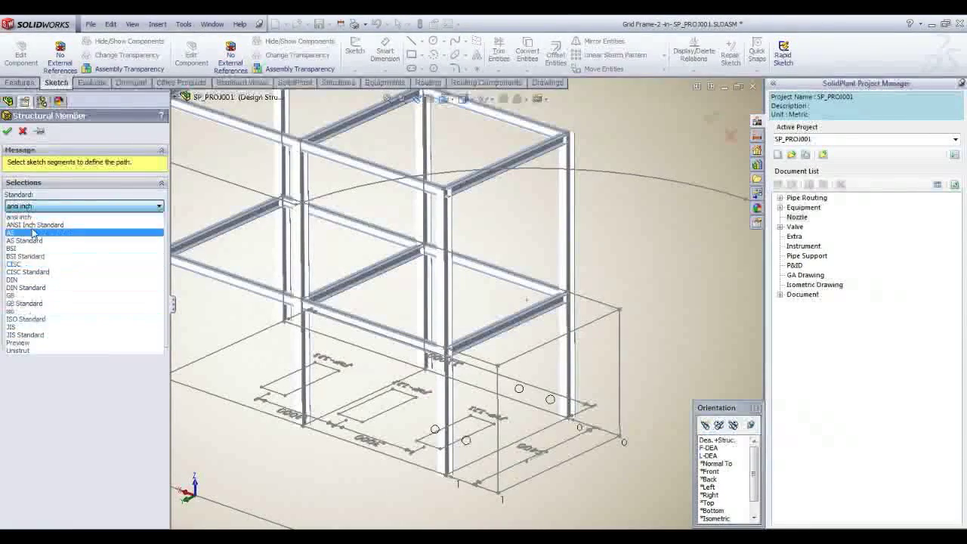
{"action": "left_click", "coordinate": [83, 233]}
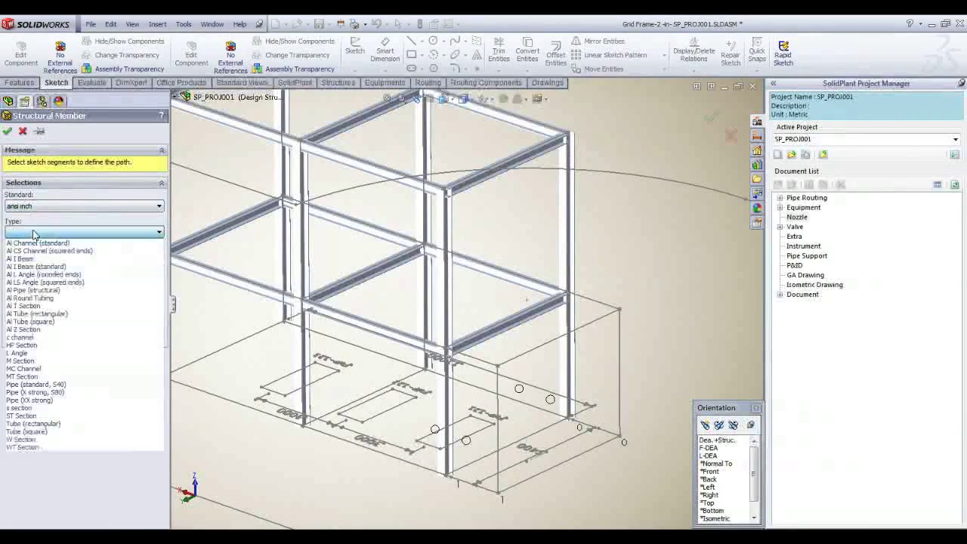
{"action": "left_click", "coordinate": [33, 423]}
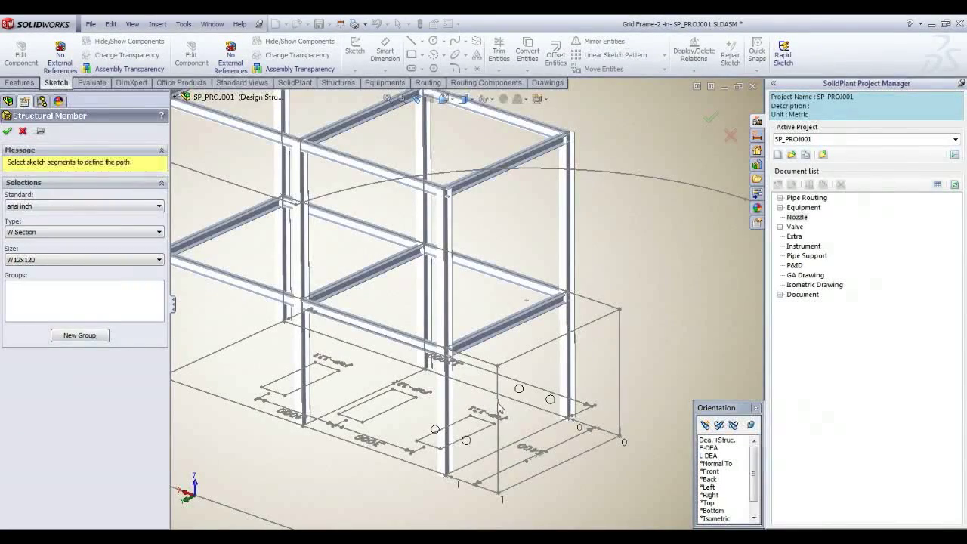
{"action": "left_click", "coordinate": [618, 371]}
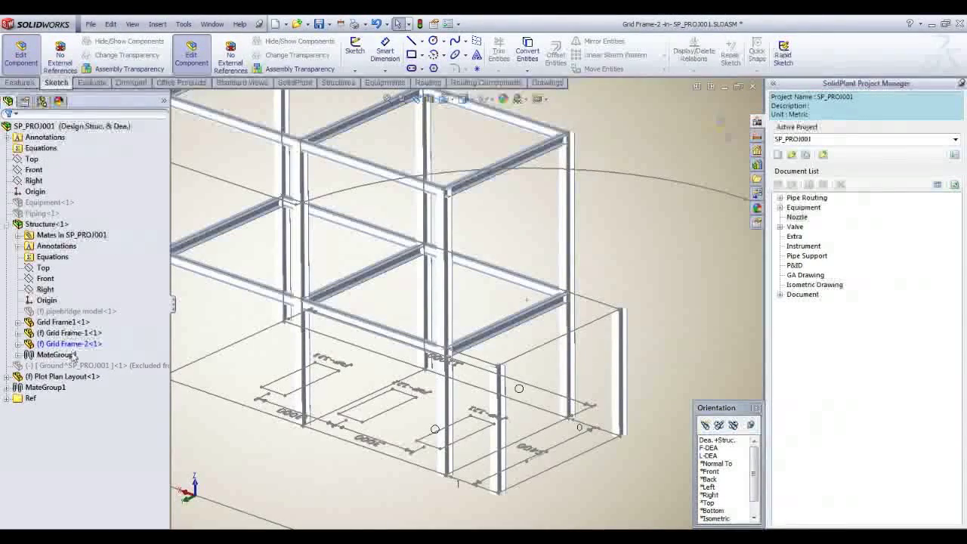
- Draw ANSI Inch W Section beams of the chosen size across the top of Grid Frame-2
{"action": "left_click", "coordinate": [70, 345]}
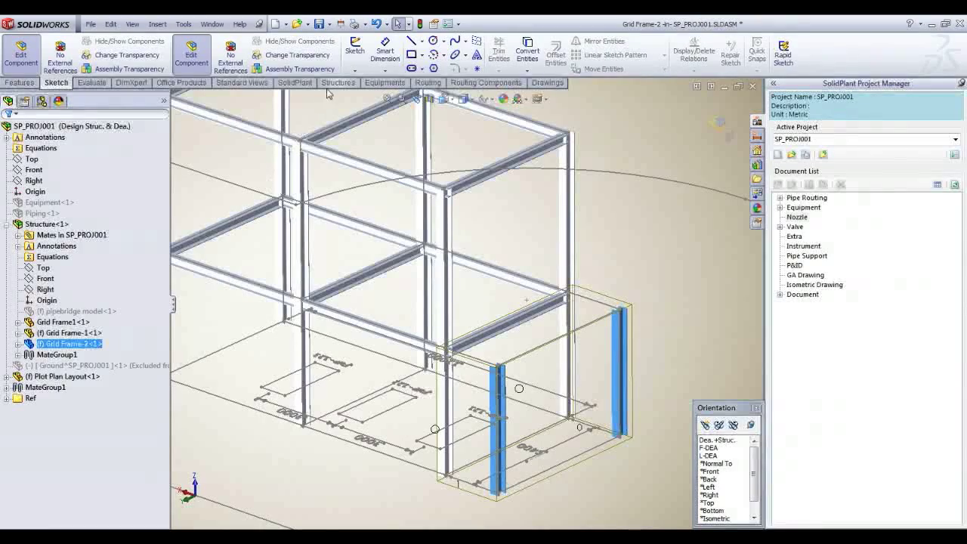
{"action": "left_click", "coordinate": [339, 81]}
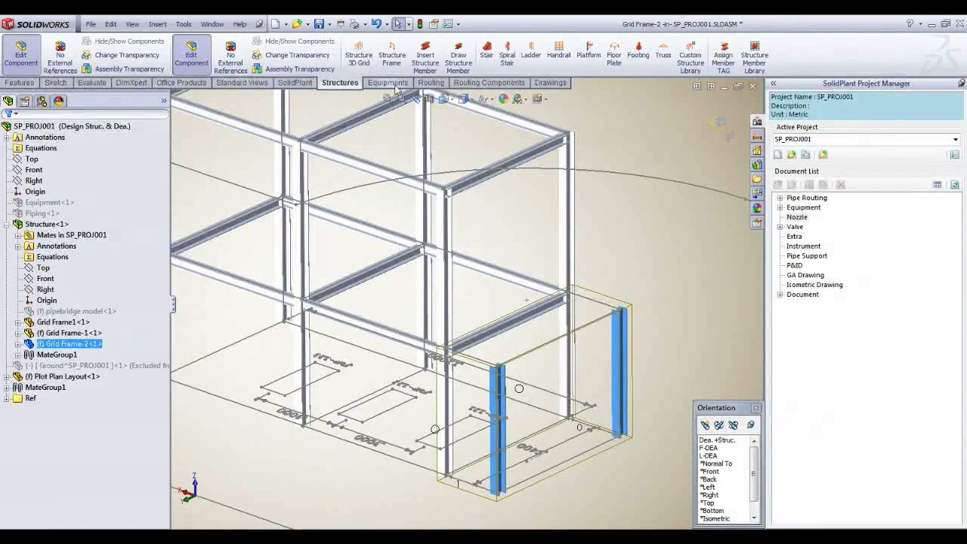
{"action": "mouse_move", "coordinate": [458, 53]}
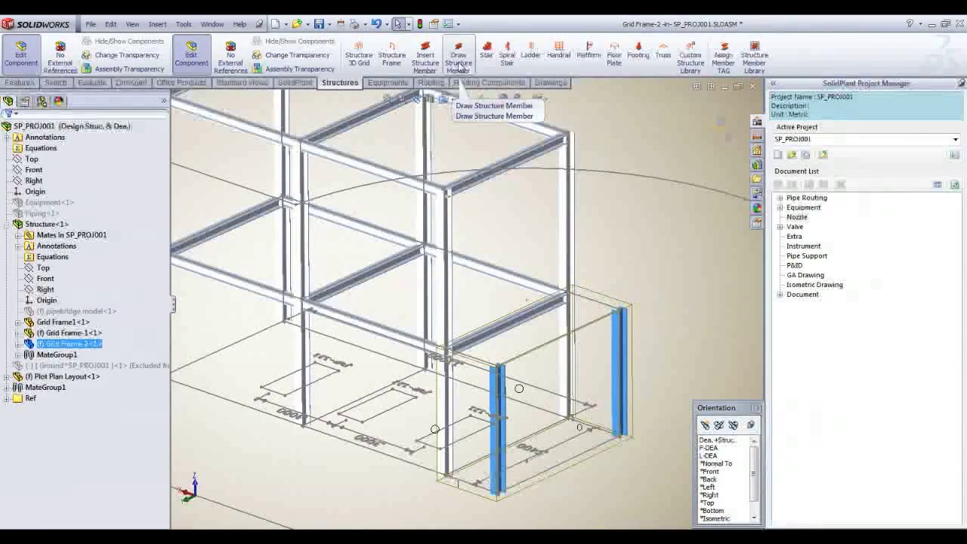
{"action": "left_click", "coordinate": [458, 53]}
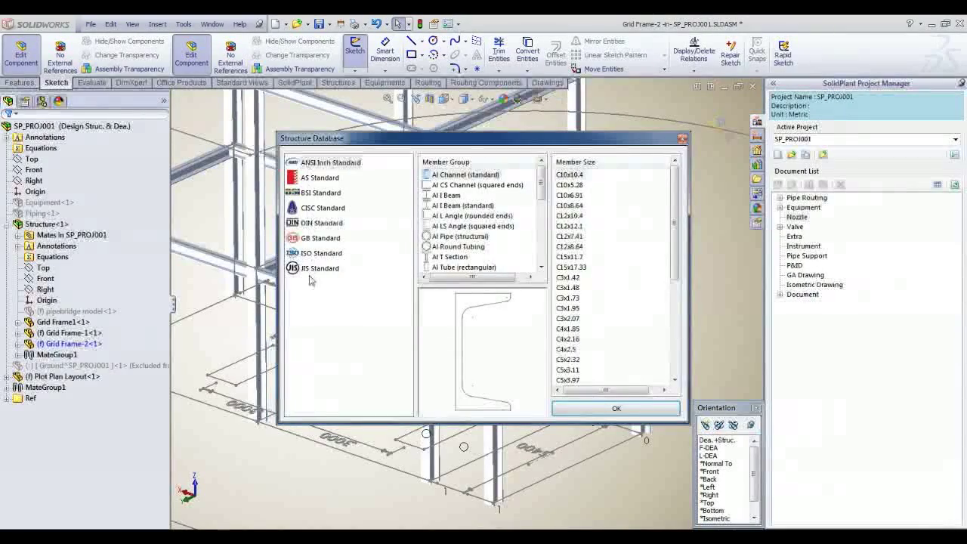
{"action": "left_click", "coordinate": [329, 162]}
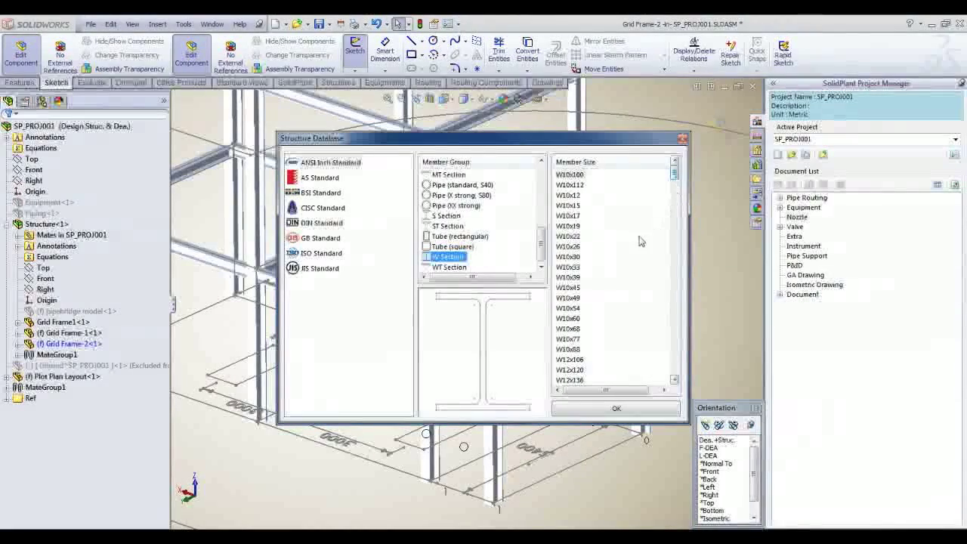
{"action": "left_click", "coordinate": [569, 349]}
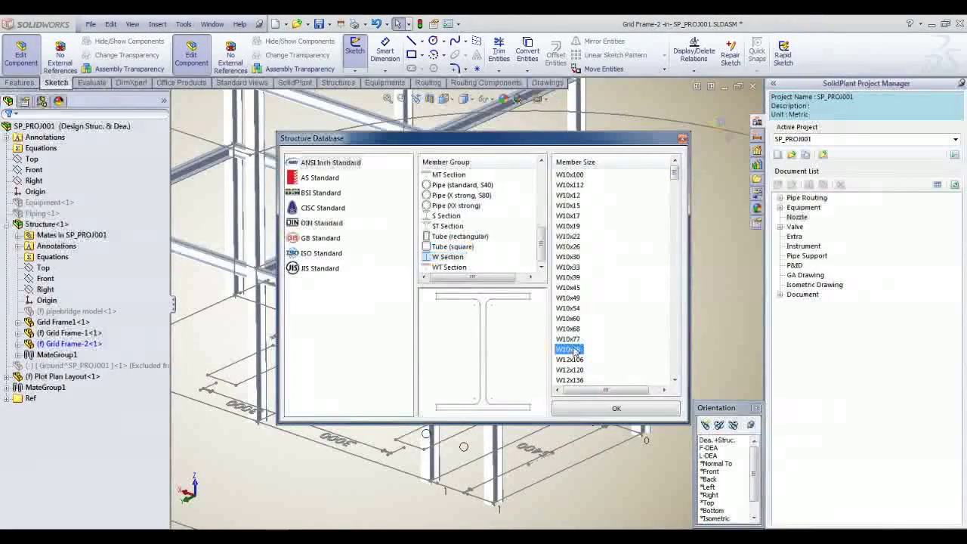
{"action": "left_click", "coordinate": [615, 408]}
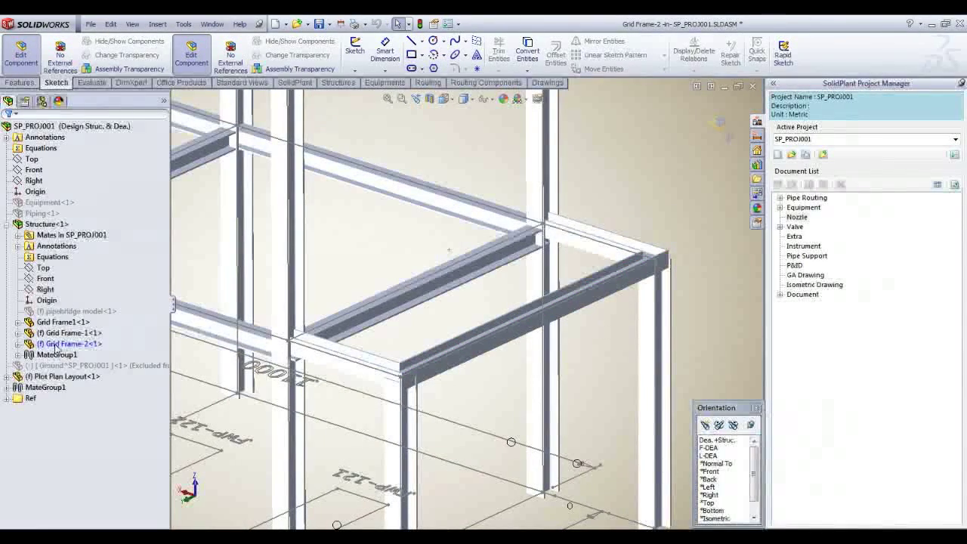
- Edit Structural Member2 to rotate the top beam profile, then exit the grid frame edit
{"action": "left_click", "coordinate": [68, 345]}
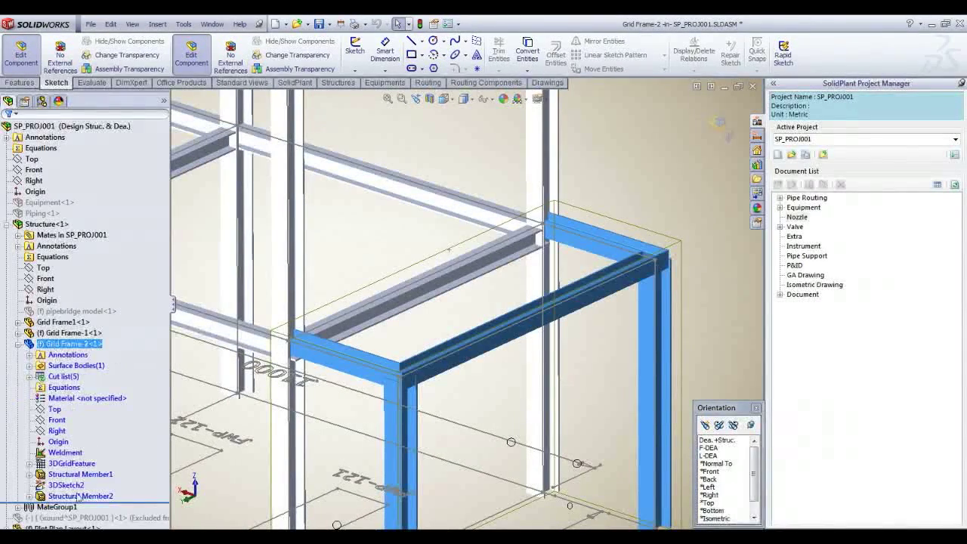
{"action": "left_click", "coordinate": [81, 496]}
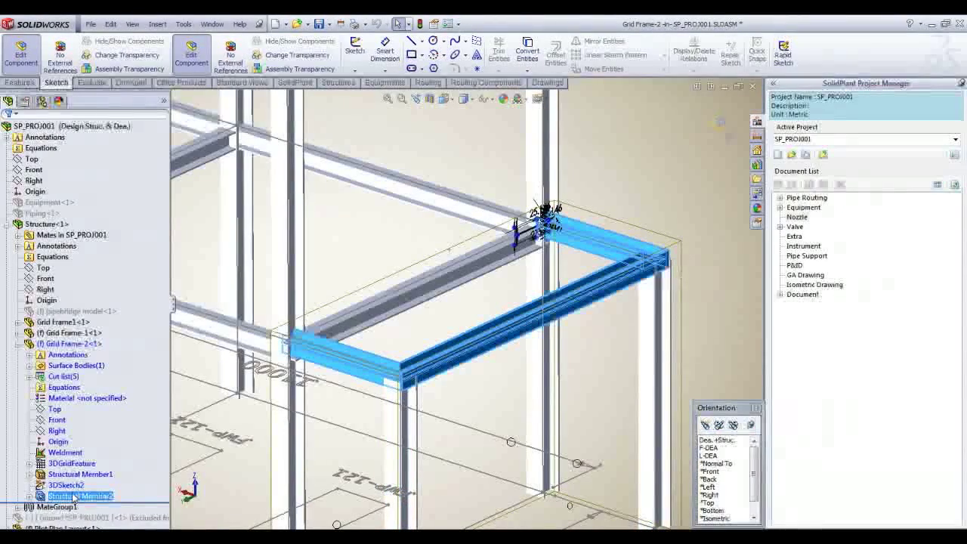
{"action": "right_click", "coordinate": [76, 496]}
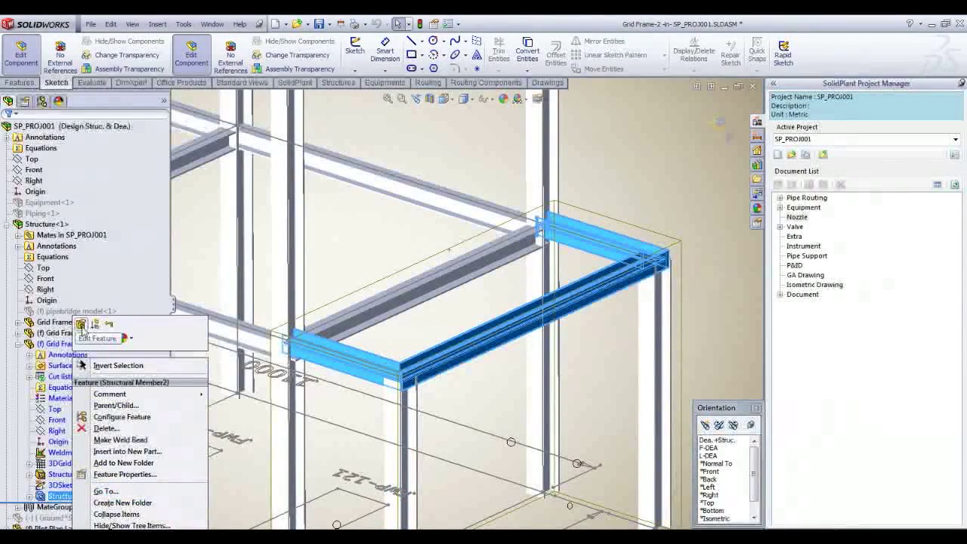
{"action": "left_click", "coordinate": [97, 339]}
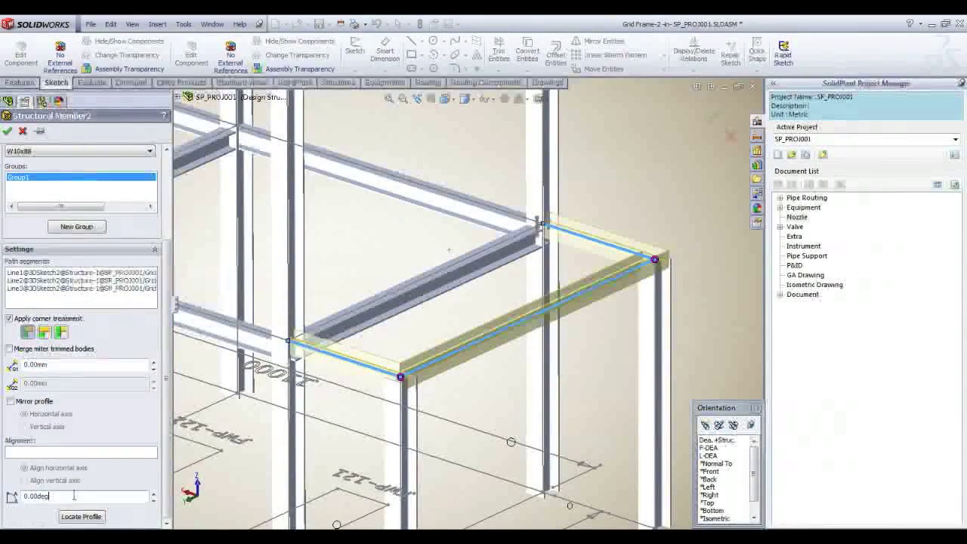
{"action": "type", "text": "9"}
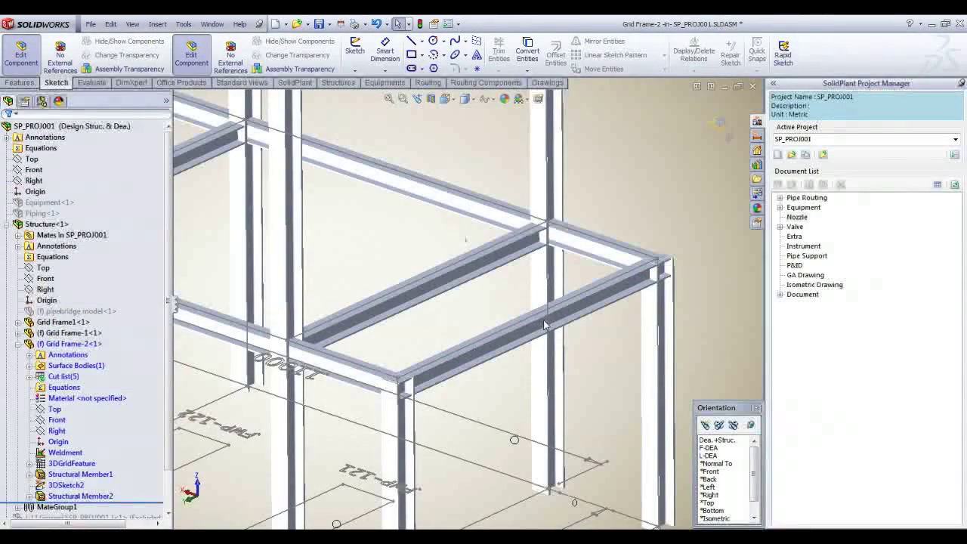
{"action": "left_click", "coordinate": [336, 81]}
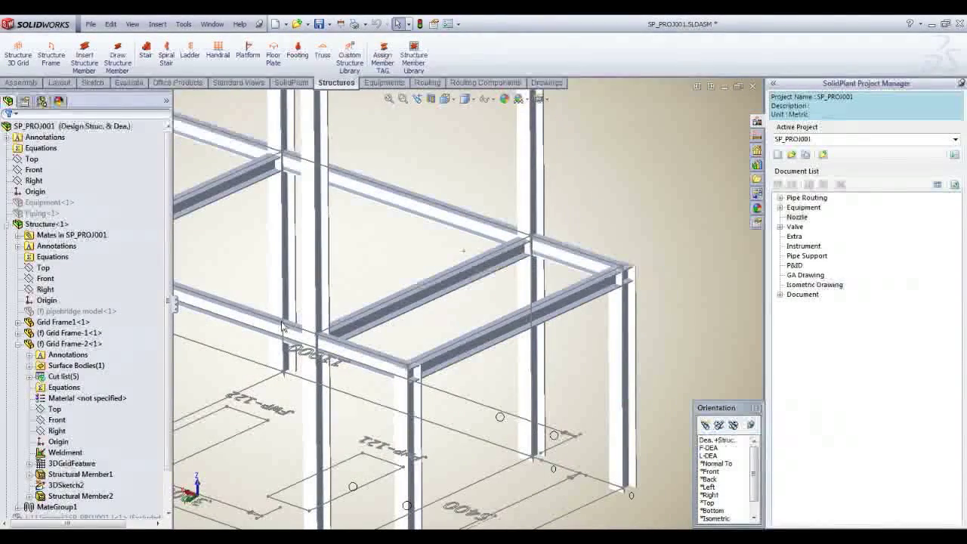
- Edit the Structure assembly and select Grid Frame-2 as the stair's host frame
{"action": "left_click", "coordinate": [45, 223]}
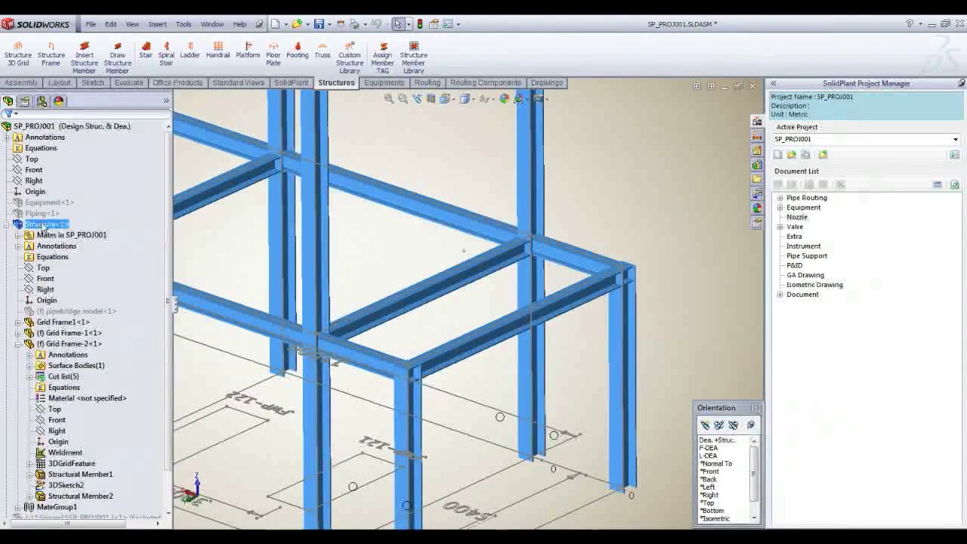
{"action": "right_click", "coordinate": [46, 224]}
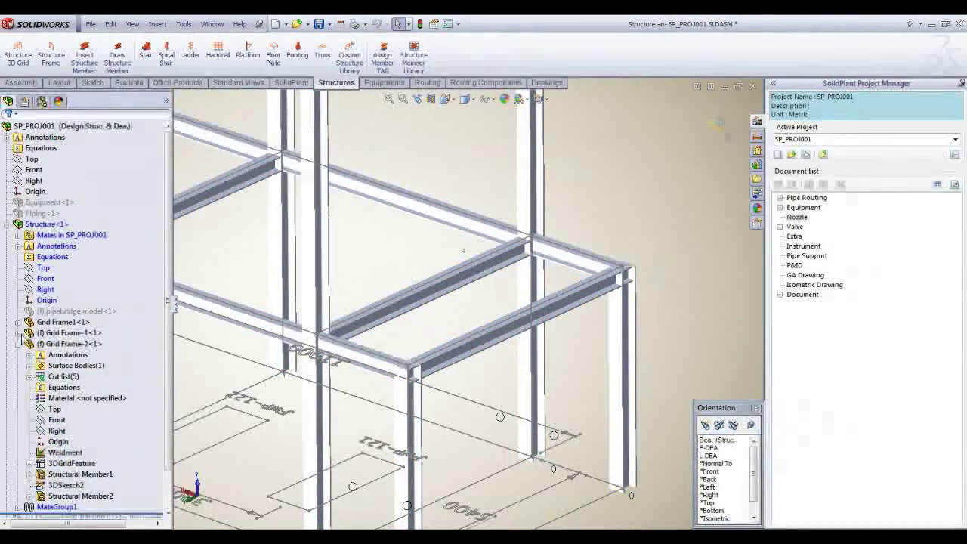
{"action": "left_click", "coordinate": [72, 345]}
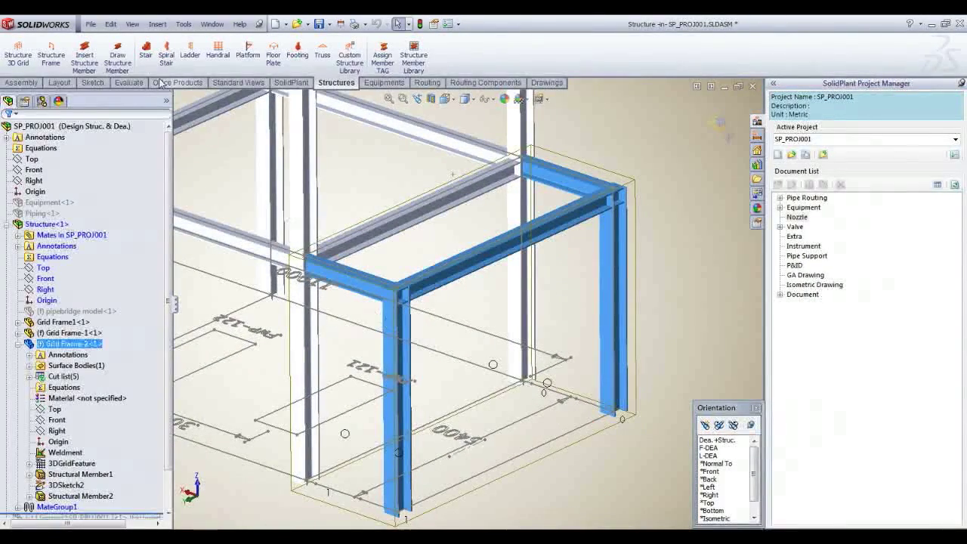
{"action": "mouse_move", "coordinate": [145, 51]}
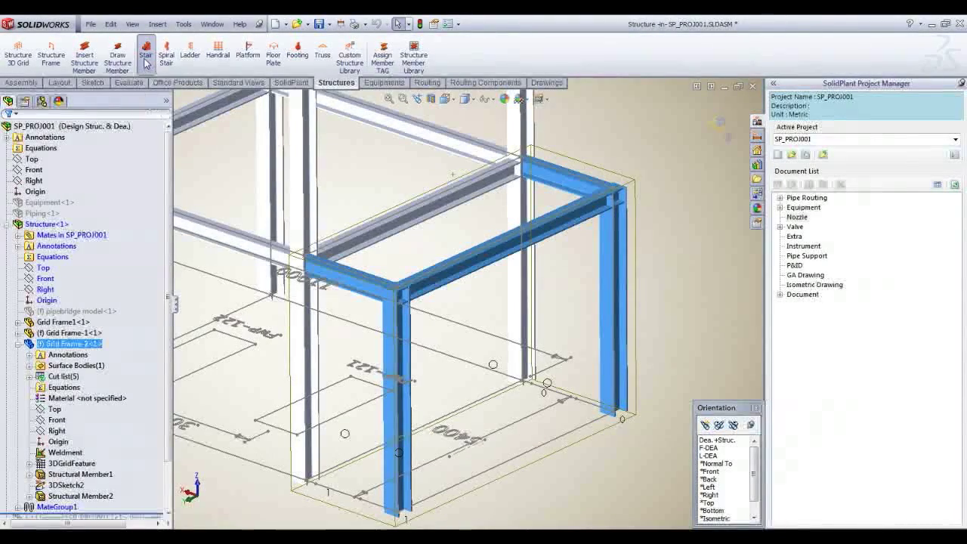
- Start a Stair and sketch its guide line along the top beam, dimensioned to 1200 mm
{"action": "left_click", "coordinate": [145, 52]}
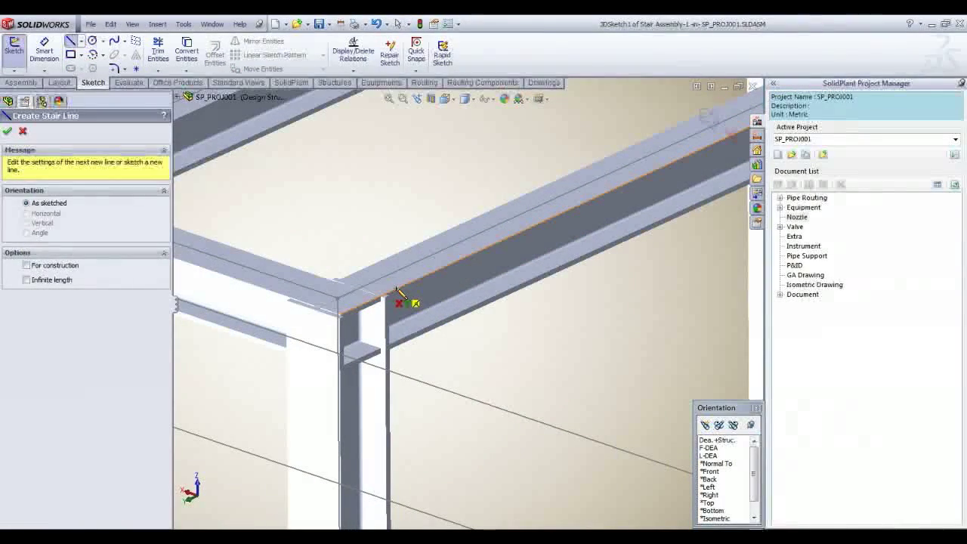
{"action": "left_click_drag", "start_coordinate": [399, 302], "coordinate": [590, 209]}
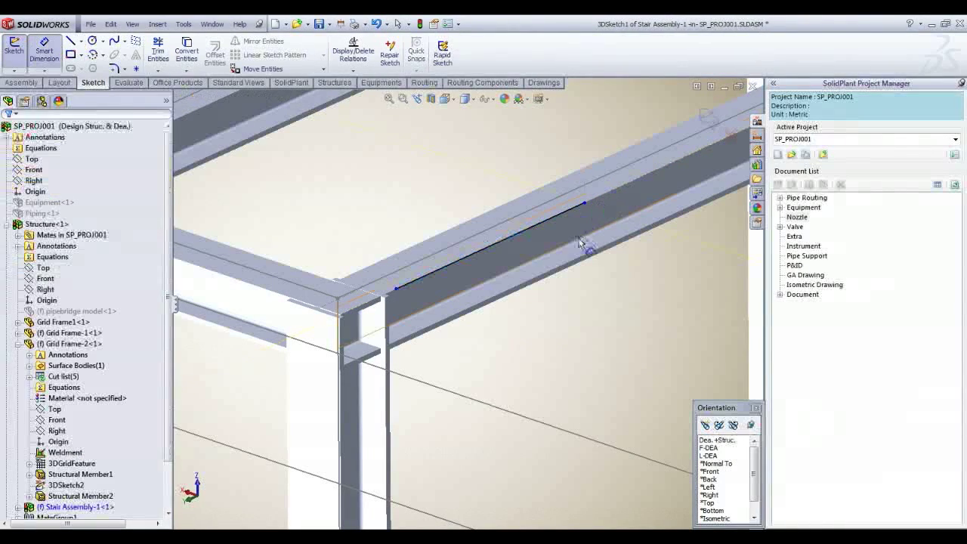
{"action": "mouse_move", "coordinate": [532, 233]}
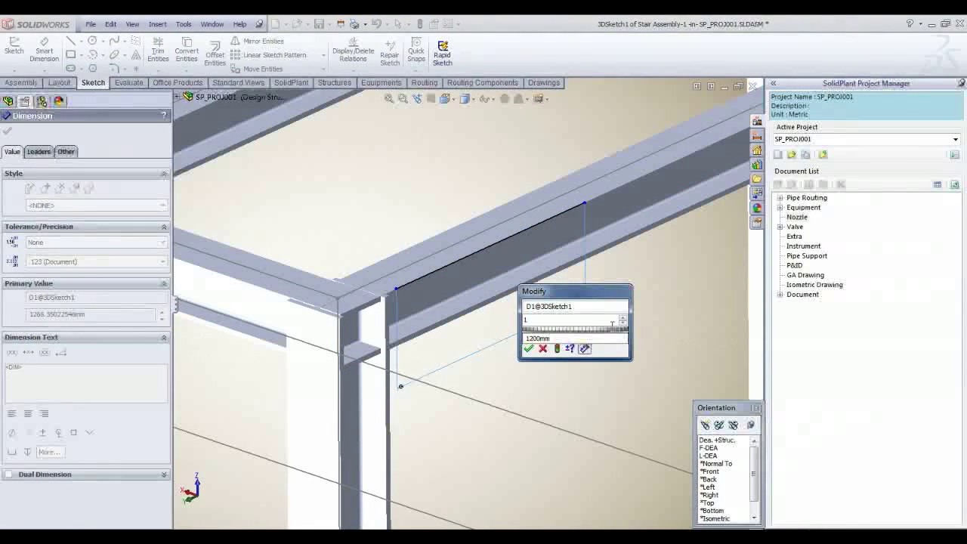
{"action": "type", "text": "1200"}
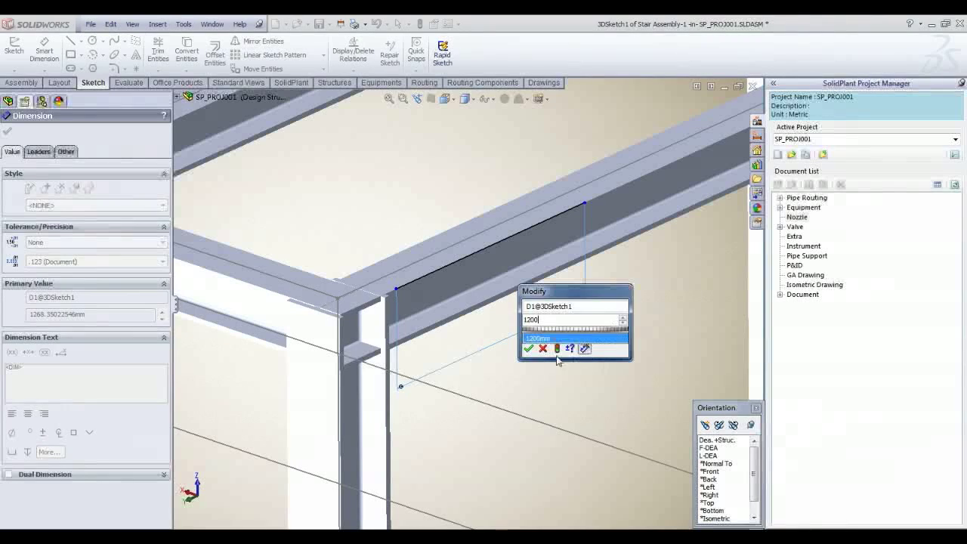
{"action": "left_click", "coordinate": [529, 347]}
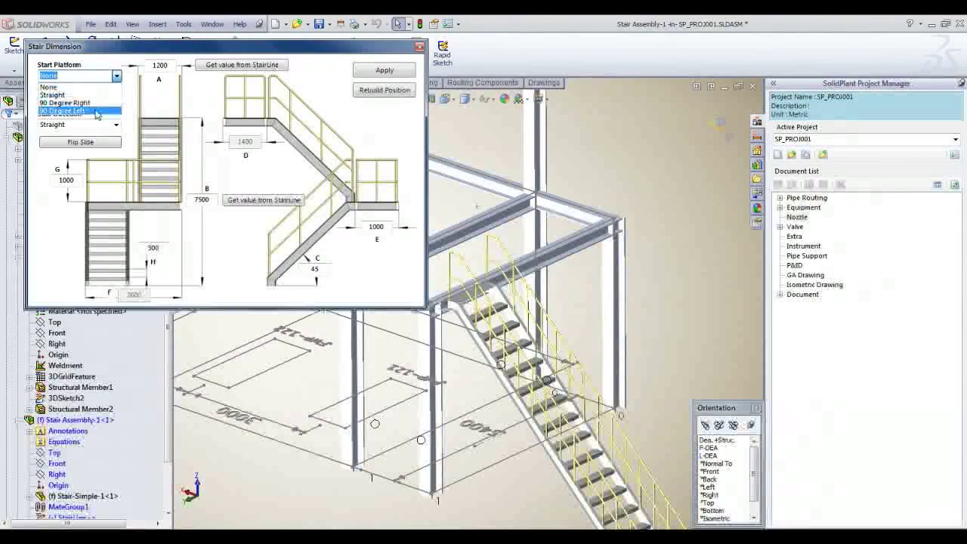
- Set Start Platform 90 Degree Left, Stair Direction 180 Degree Right and B 4000, then apply
{"action": "left_click", "coordinate": [62, 112]}
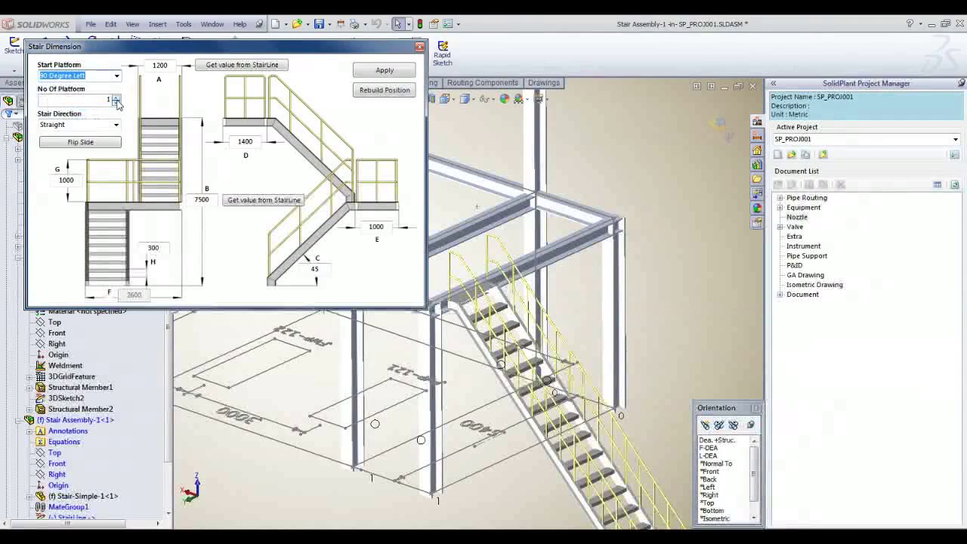
{"action": "left_click", "coordinate": [117, 97]}
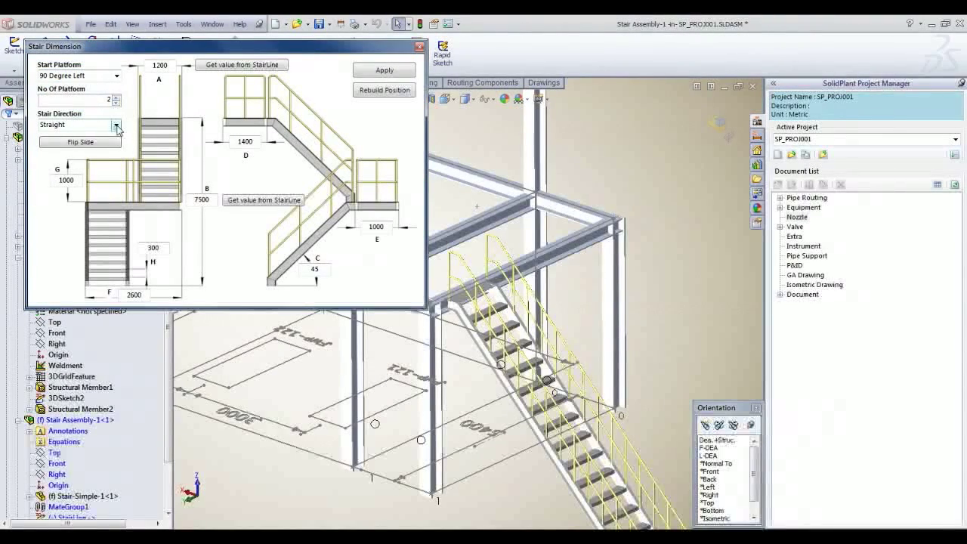
{"action": "left_click", "coordinate": [115, 124]}
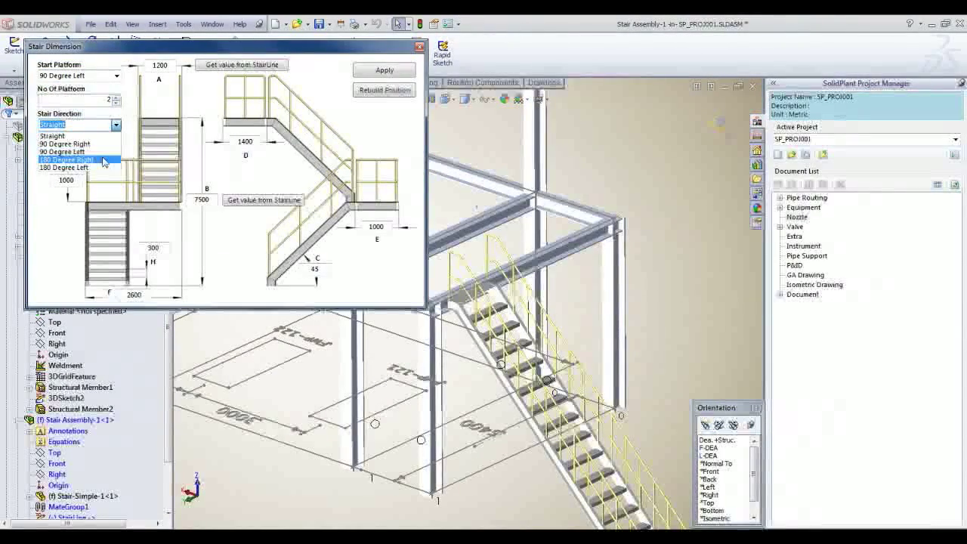
{"action": "left_click", "coordinate": [67, 160]}
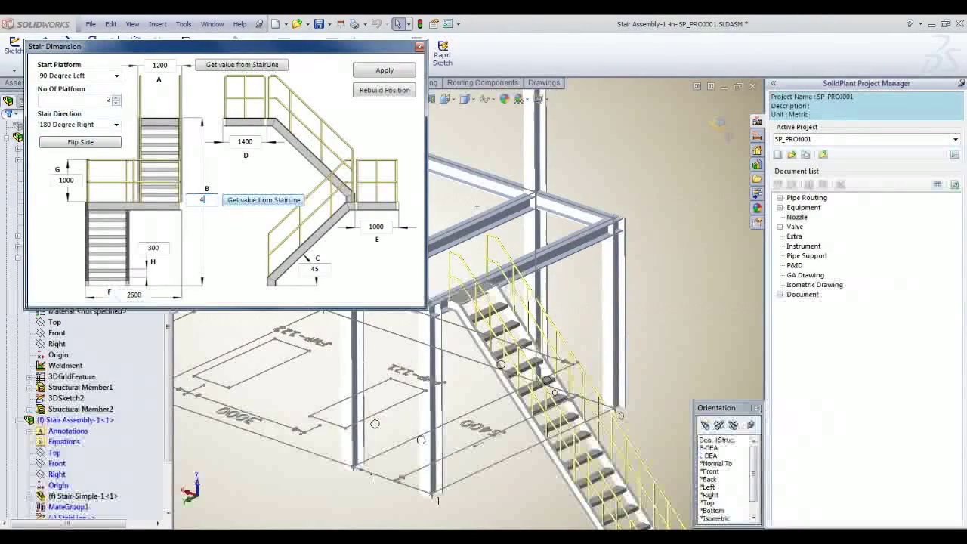
{"action": "type", "text": "4000"}
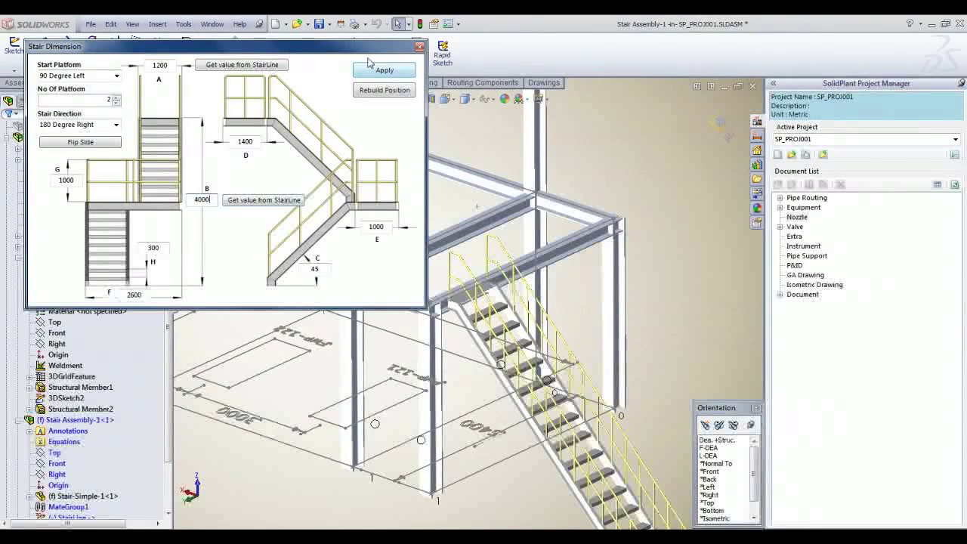
{"action": "left_click", "coordinate": [384, 70]}
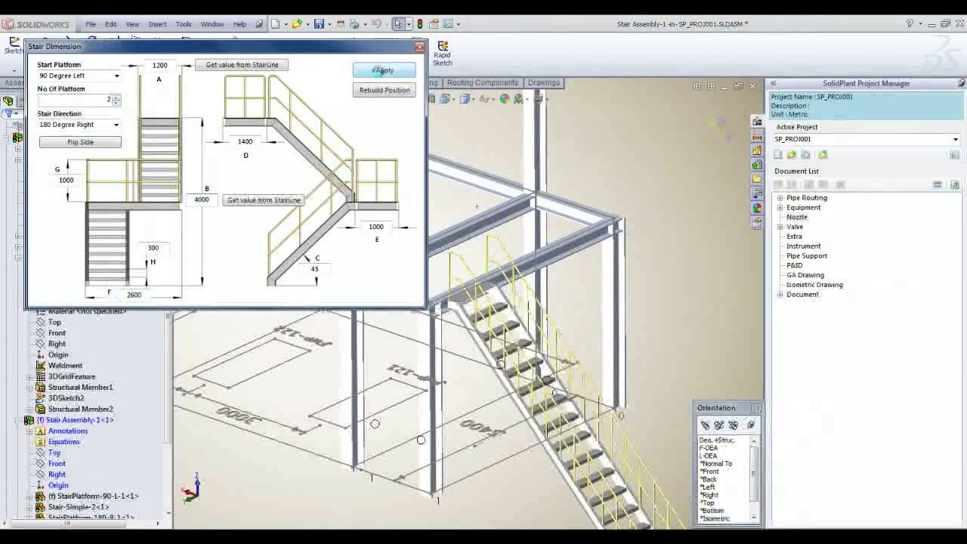
{"action": "left_click", "coordinate": [384, 71]}
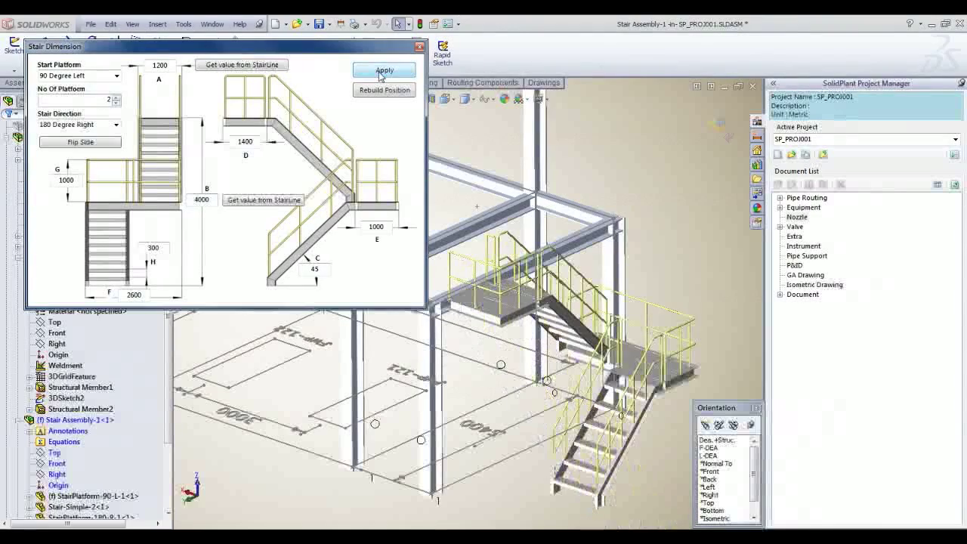
{"action": "left_click", "coordinate": [384, 70]}
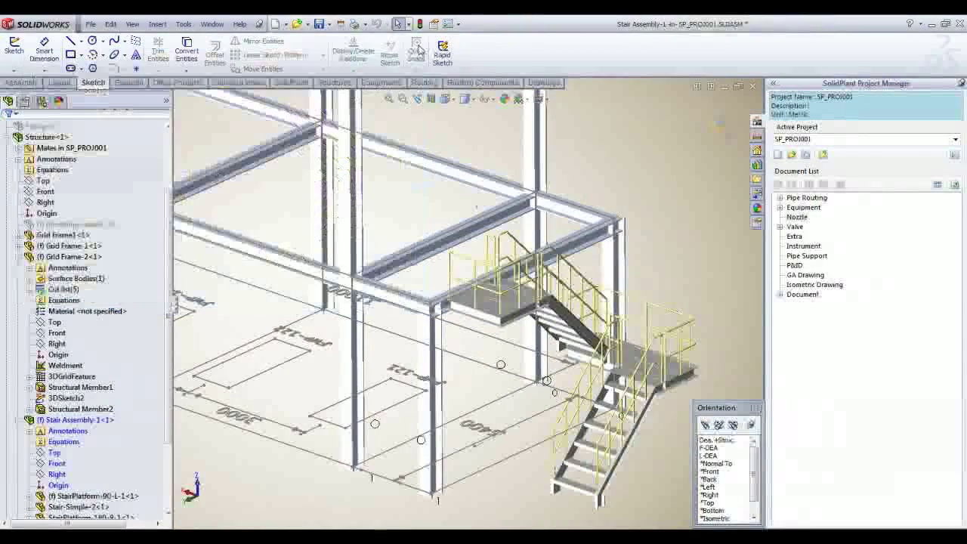
- Exit the stair, re-edit Structure and start a Ladder on Grid Frame-1's top beam
{"action": "left_click", "coordinate": [336, 82]}
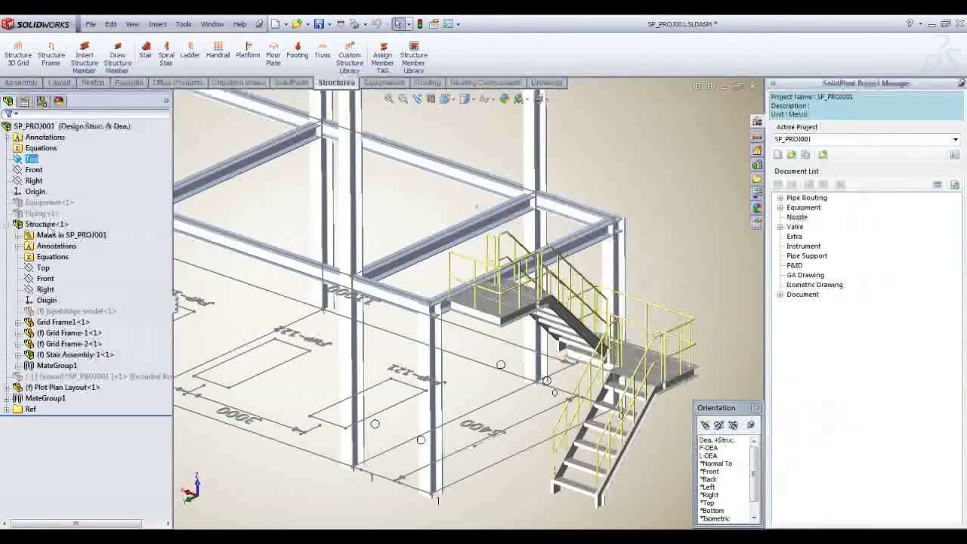
{"action": "right_click", "coordinate": [47, 224]}
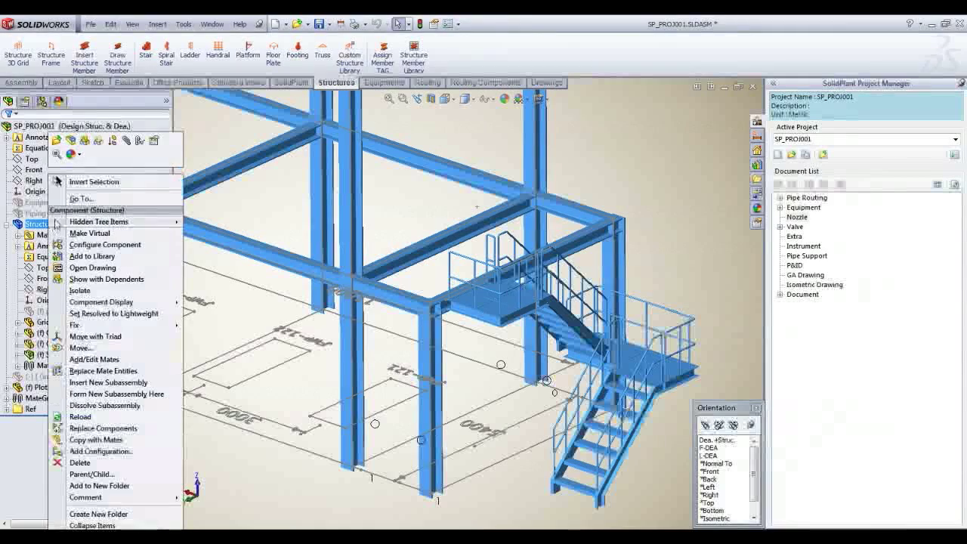
{"action": "mouse_move", "coordinate": [72, 142]}
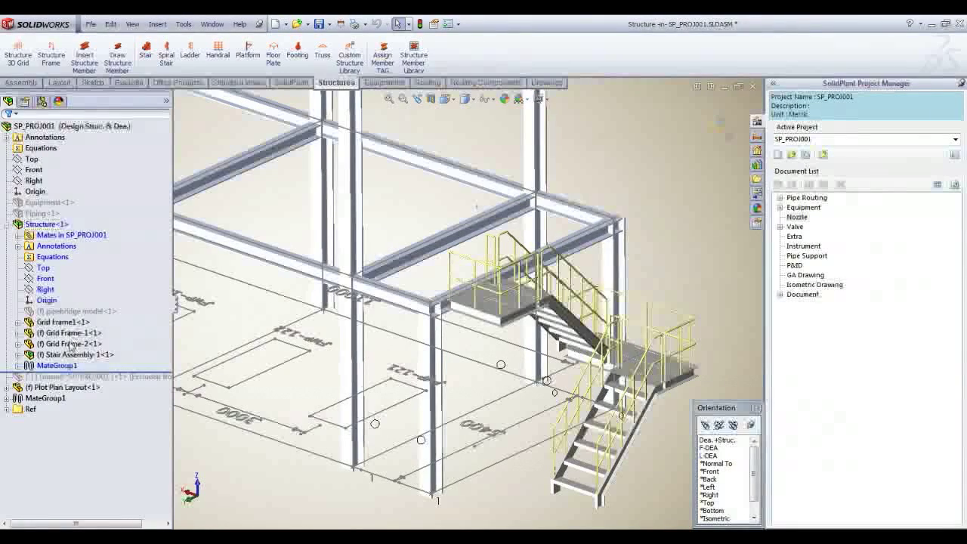
{"action": "left_click", "coordinate": [73, 345]}
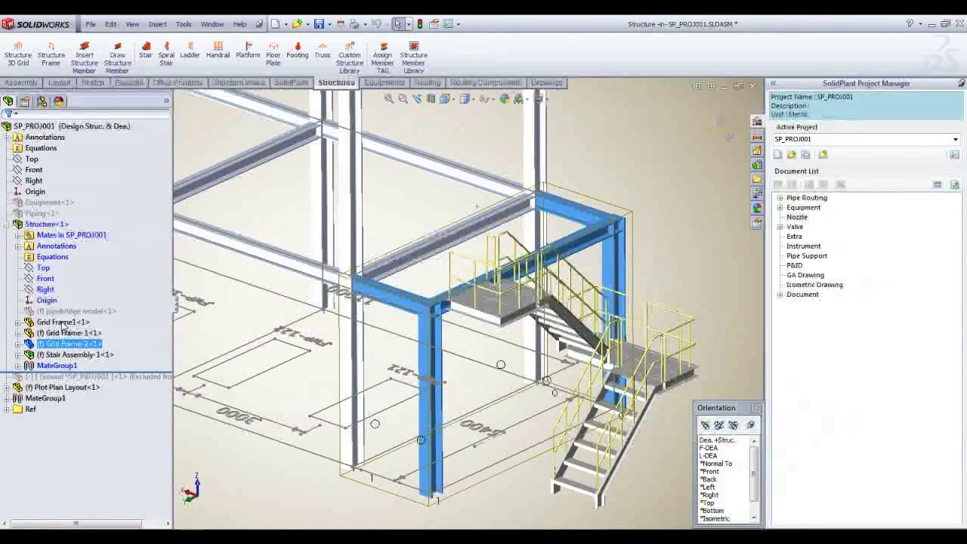
{"action": "left_click", "coordinate": [63, 322]}
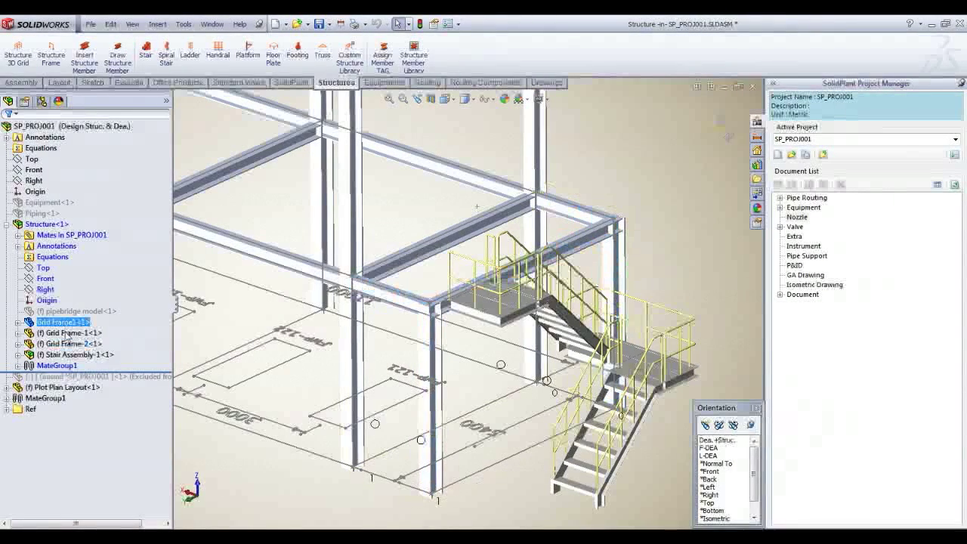
{"action": "left_click", "coordinate": [72, 333]}
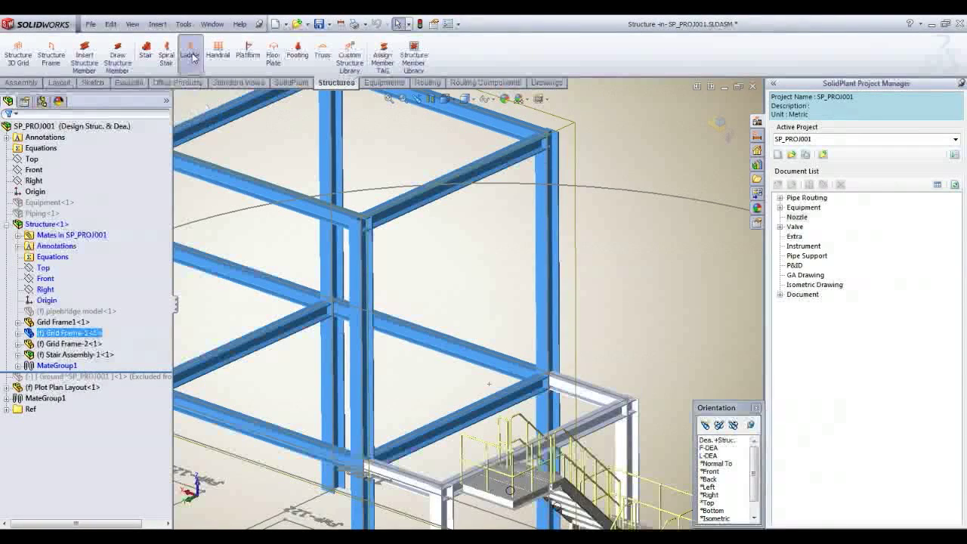
{"action": "left_click", "coordinate": [191, 53]}
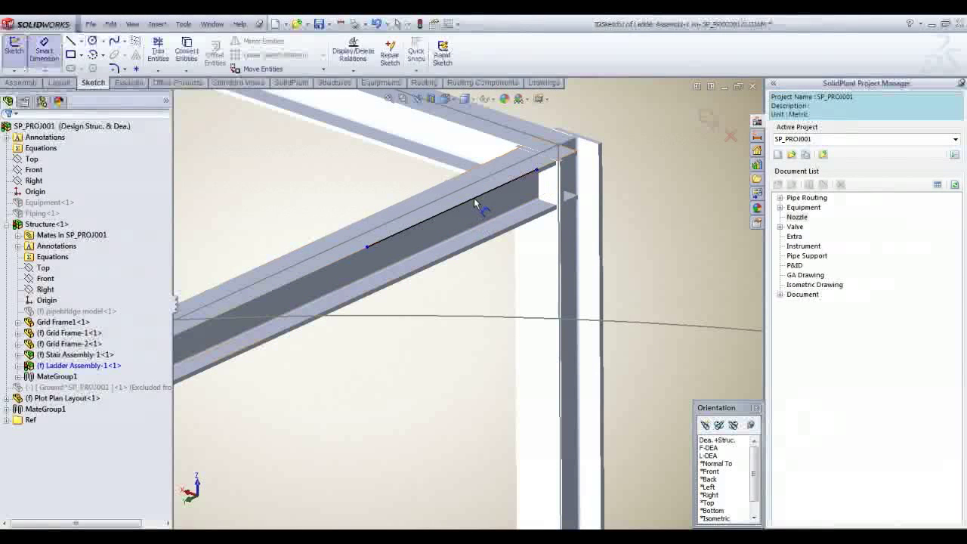
- Dimension the ladder line to 800 mm, set height B to 5000 and flip it to the other side
{"action": "left_click", "coordinate": [450, 212]}
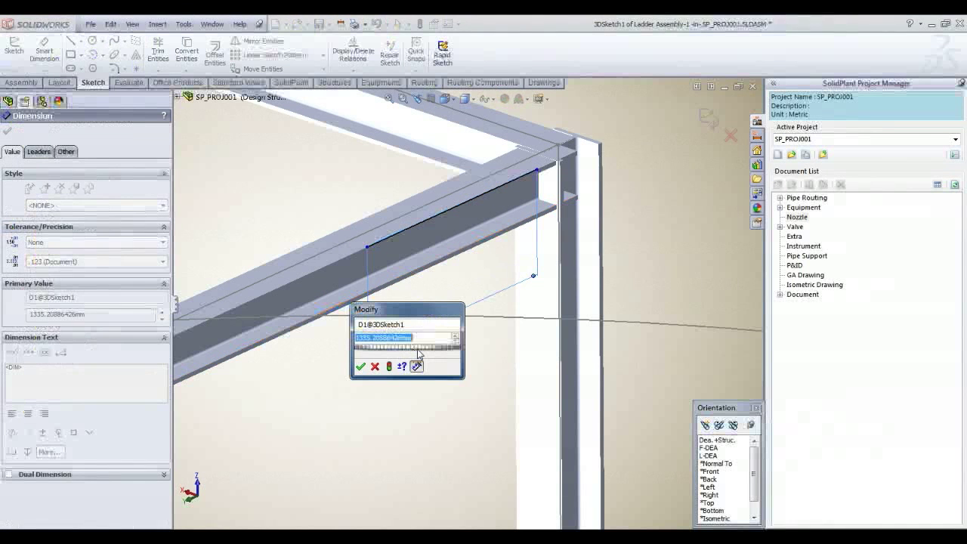
{"action": "type", "text": "800"}
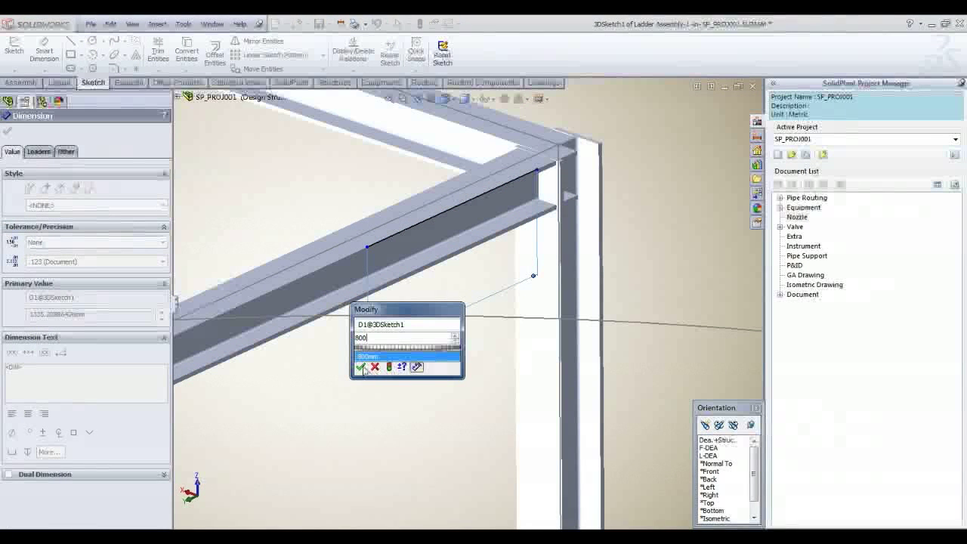
{"action": "left_click", "coordinate": [363, 368]}
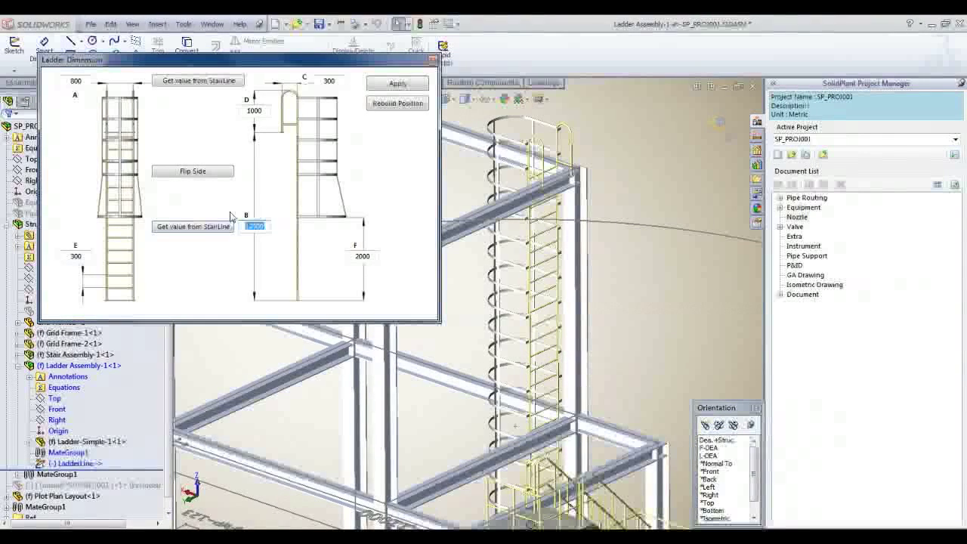
{"action": "type", "text": "5000"}
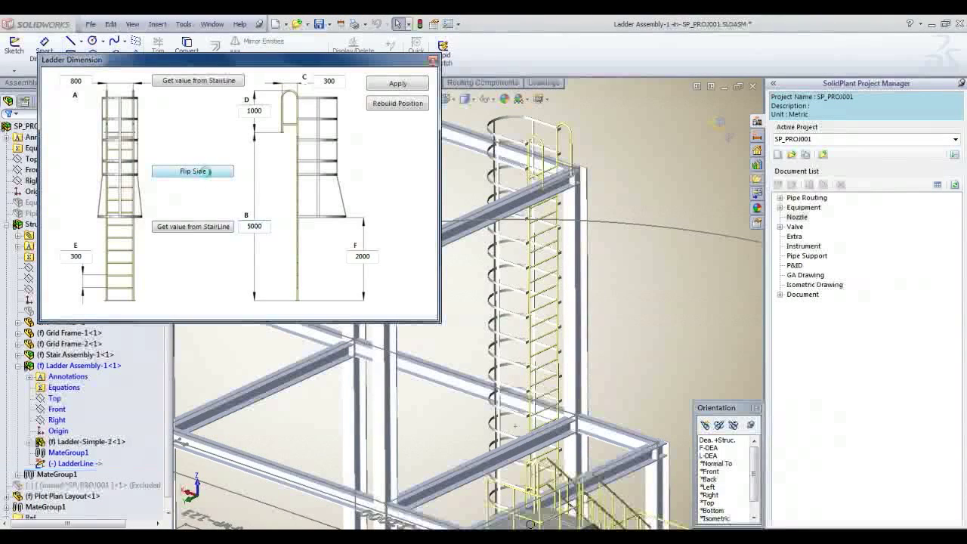
{"action": "left_click", "coordinate": [193, 171]}
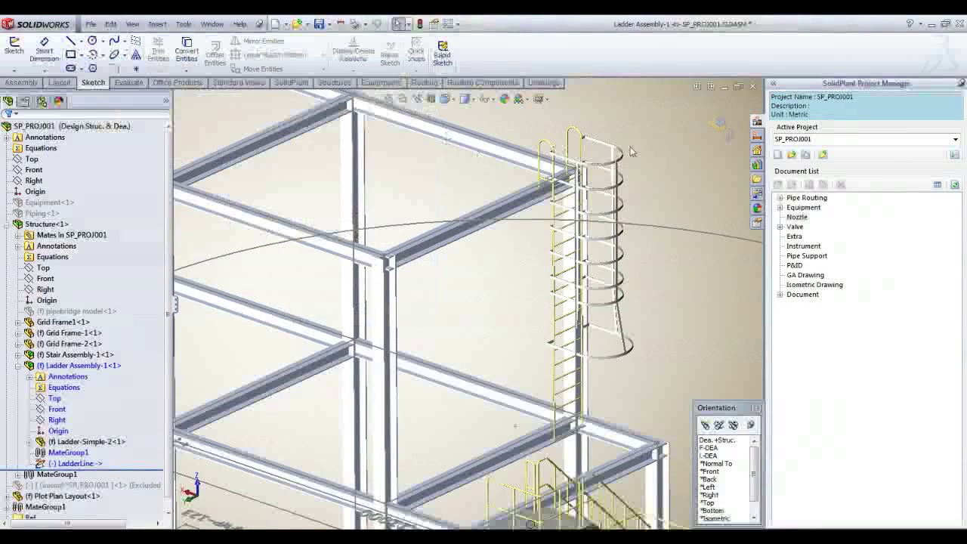
- Finish the ladder and select the Structure component's second grid frame for the handrail
{"action": "left_click", "coordinate": [335, 81]}
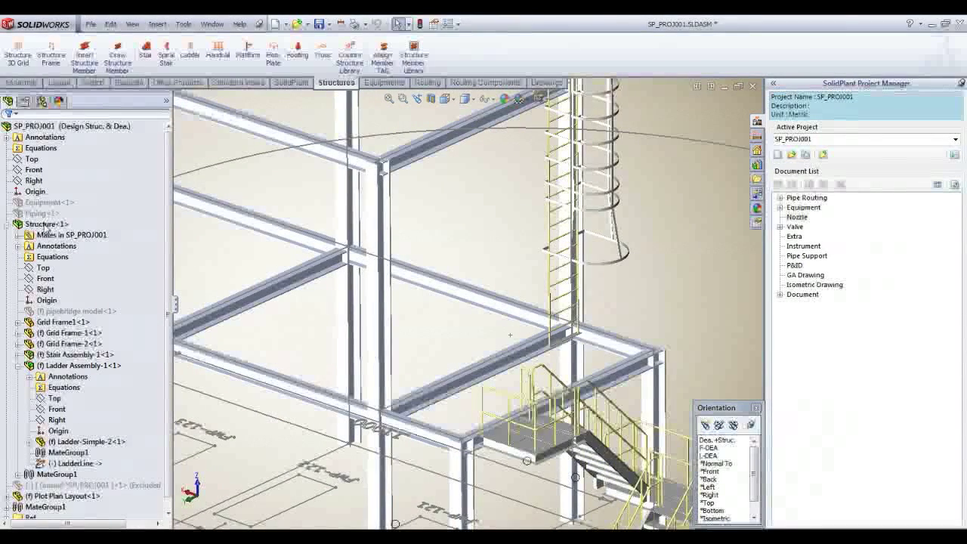
{"action": "left_click", "coordinate": [46, 224]}
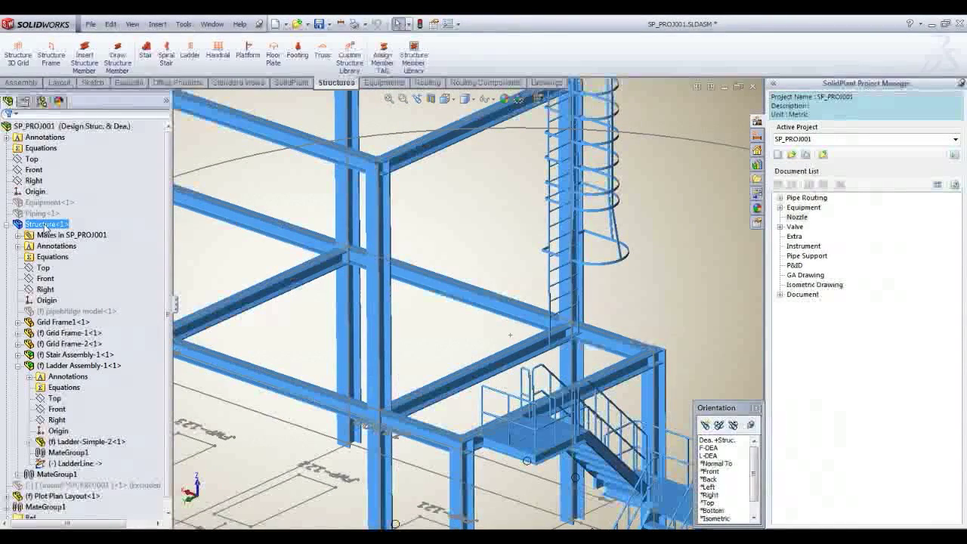
{"action": "right_click", "coordinate": [45, 224]}
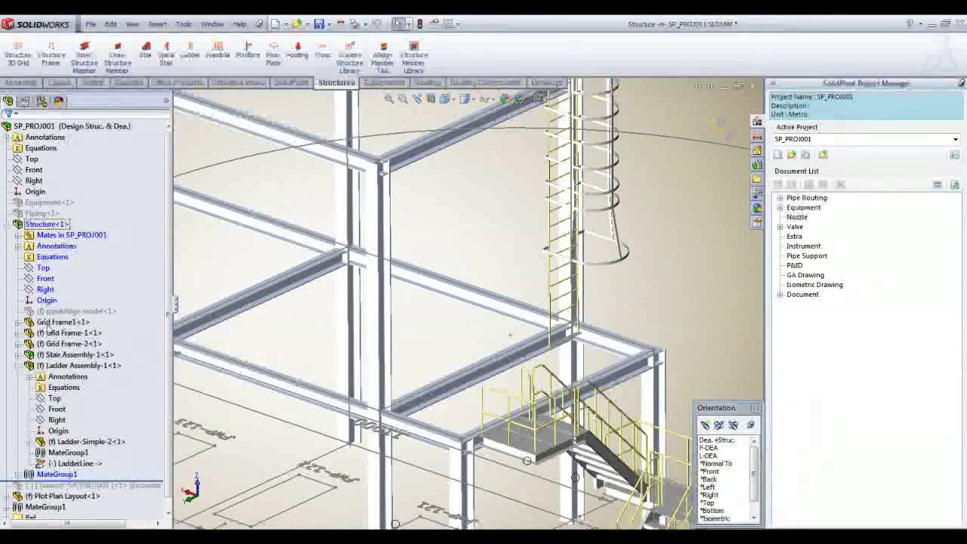
{"action": "left_click", "coordinate": [72, 345]}
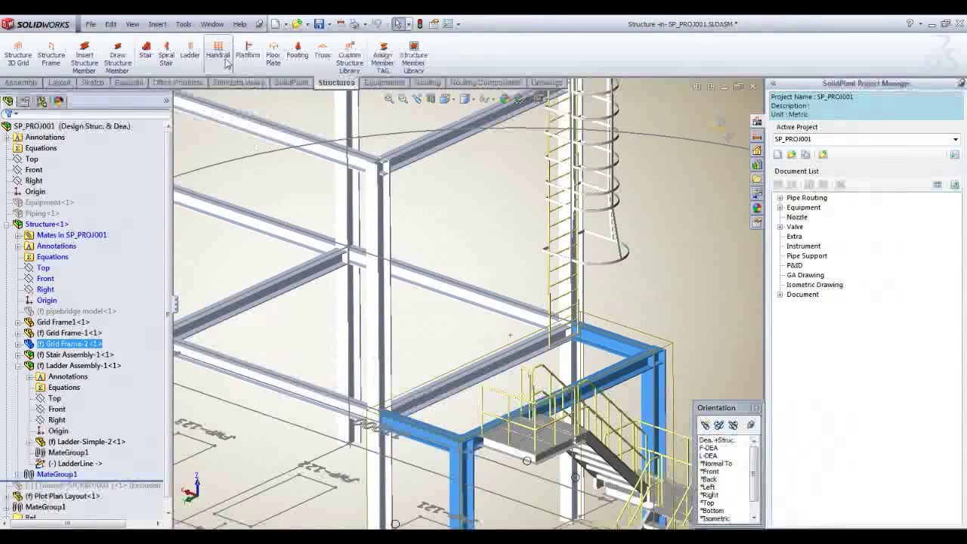
{"action": "mouse_move", "coordinate": [218, 53]}
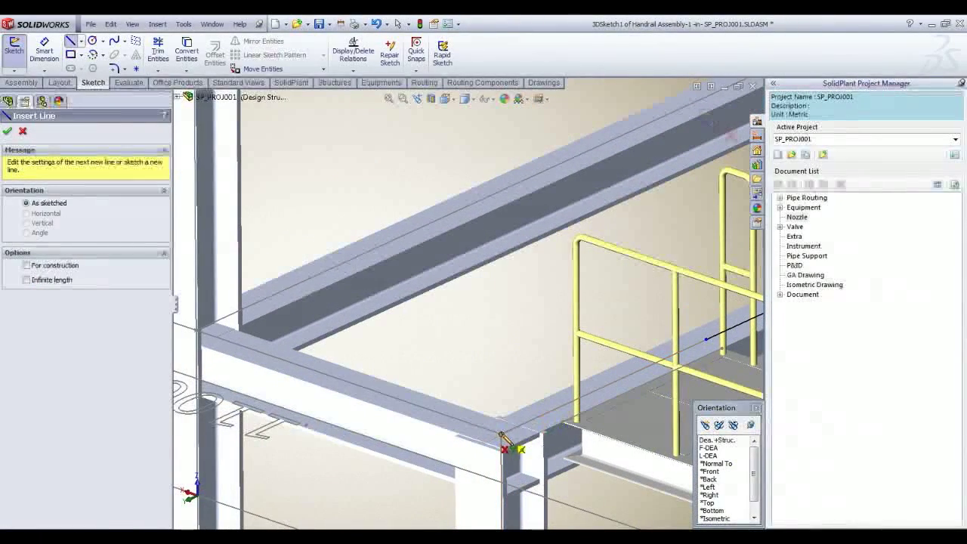
- Apply handrail dimensions A=1000 height and B=500 spacing, rebuild, and exit to the assembly
{"action": "left_click_drag", "start_coordinate": [502, 438], "coordinate": [204, 346]}
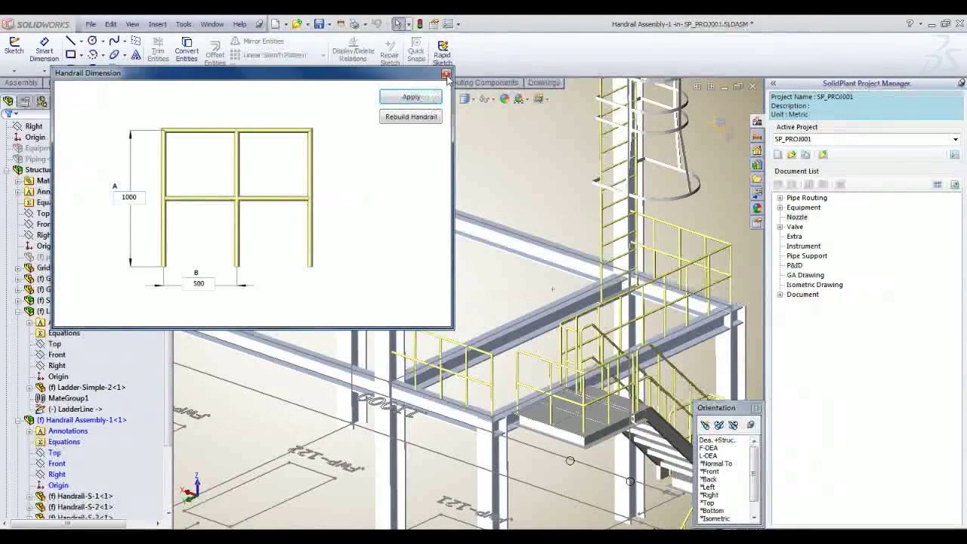
{"action": "left_click", "coordinate": [446, 73]}
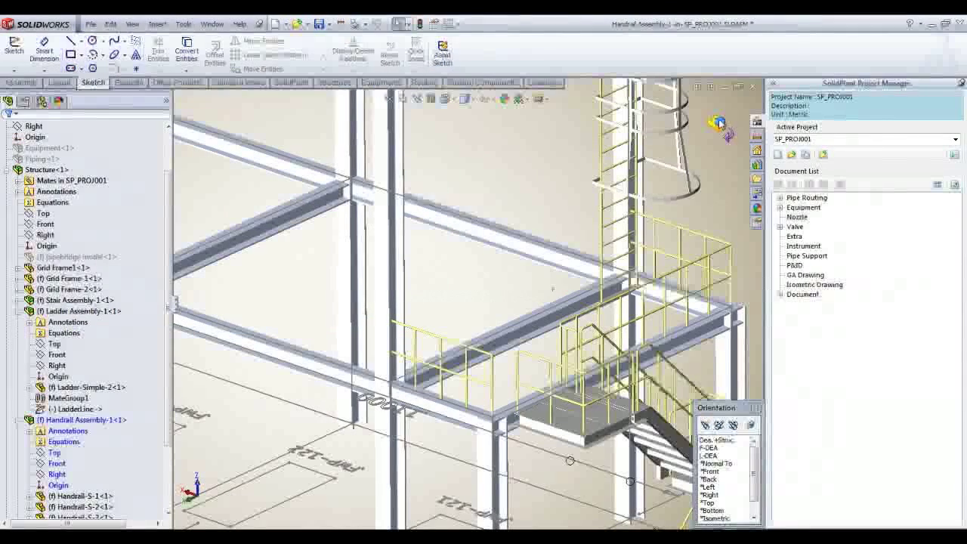
{"action": "left_click", "coordinate": [336, 82]}
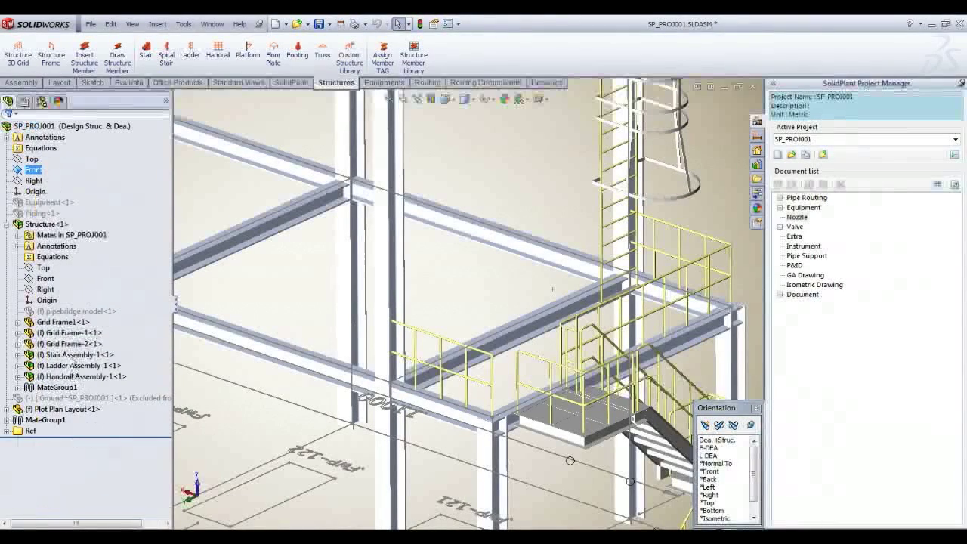
- Edit Grid Frame-2 in place and sketch a corner rectangle outlining the platform floor
{"action": "left_click", "coordinate": [73, 344]}
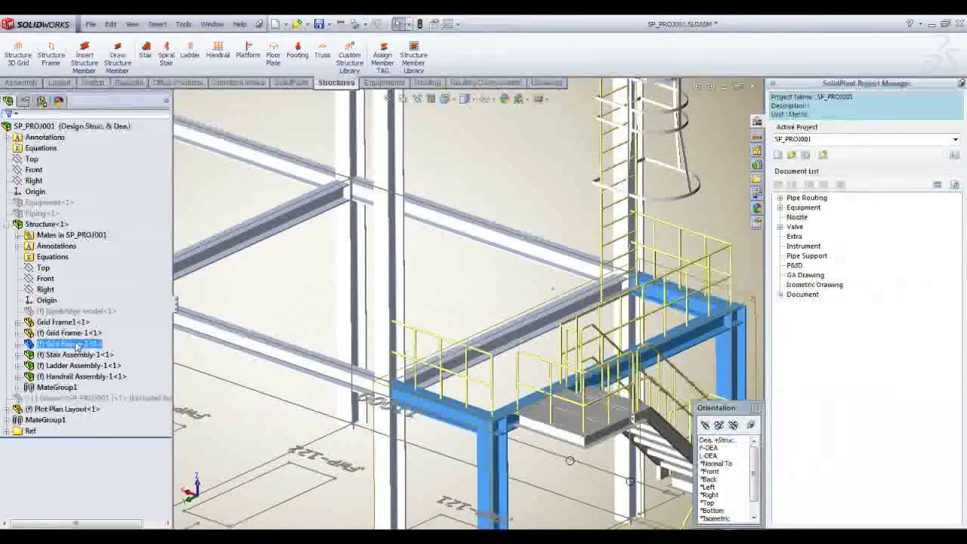
{"action": "right_click", "coordinate": [68, 345]}
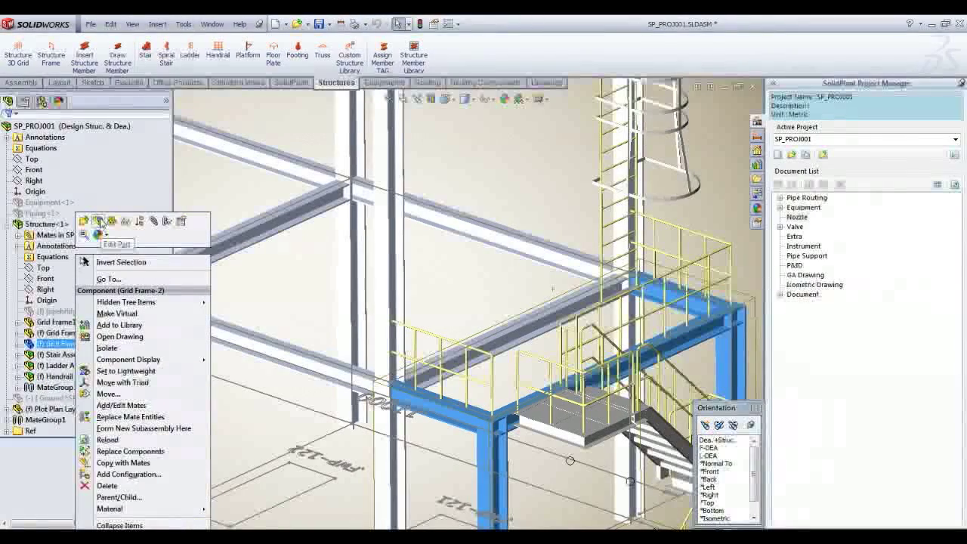
{"action": "left_click", "coordinate": [118, 245]}
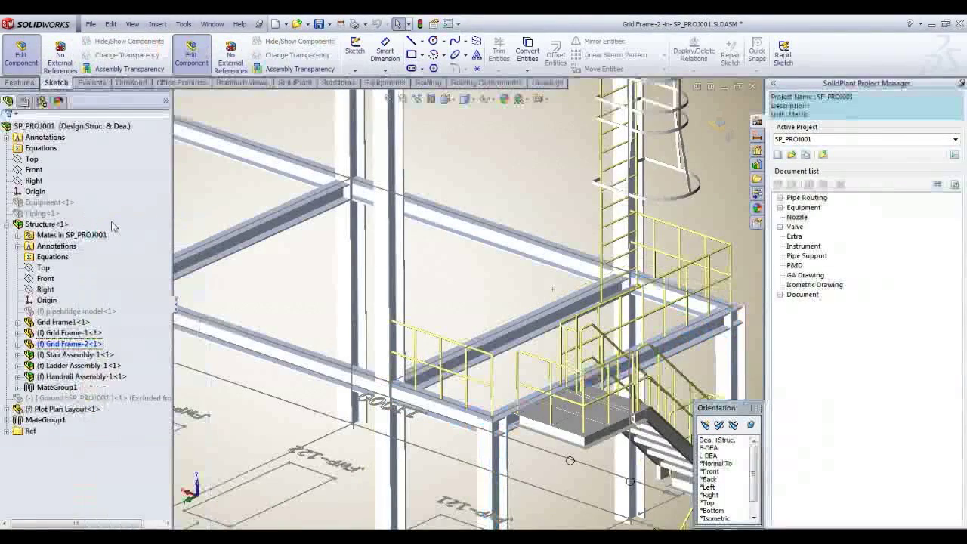
{"action": "left_click", "coordinate": [338, 82]}
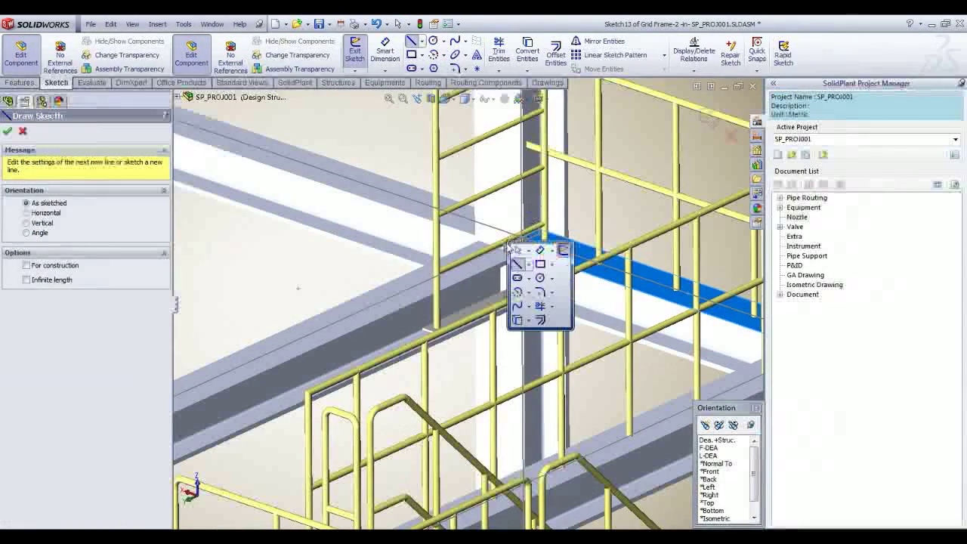
{"action": "mouse_move", "coordinate": [541, 263]}
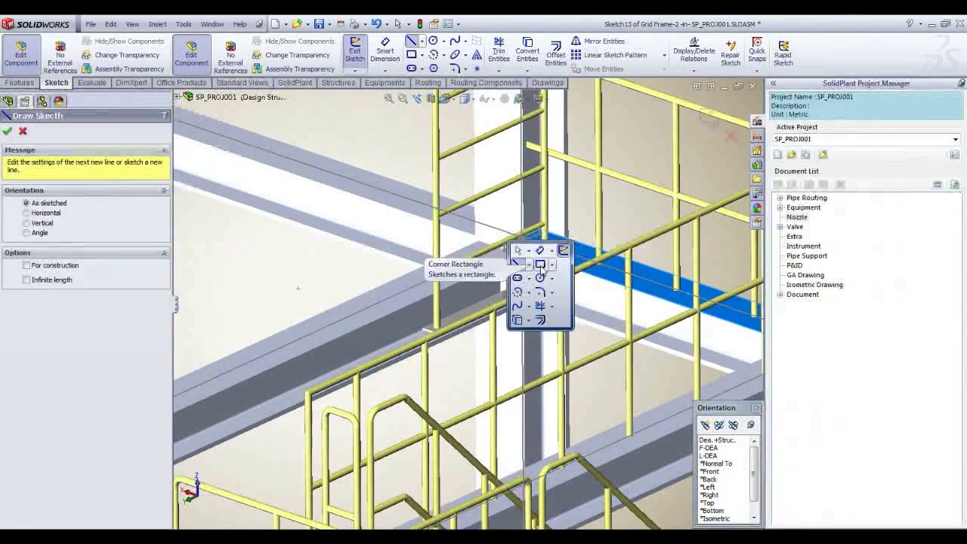
{"action": "left_click", "coordinate": [517, 251]}
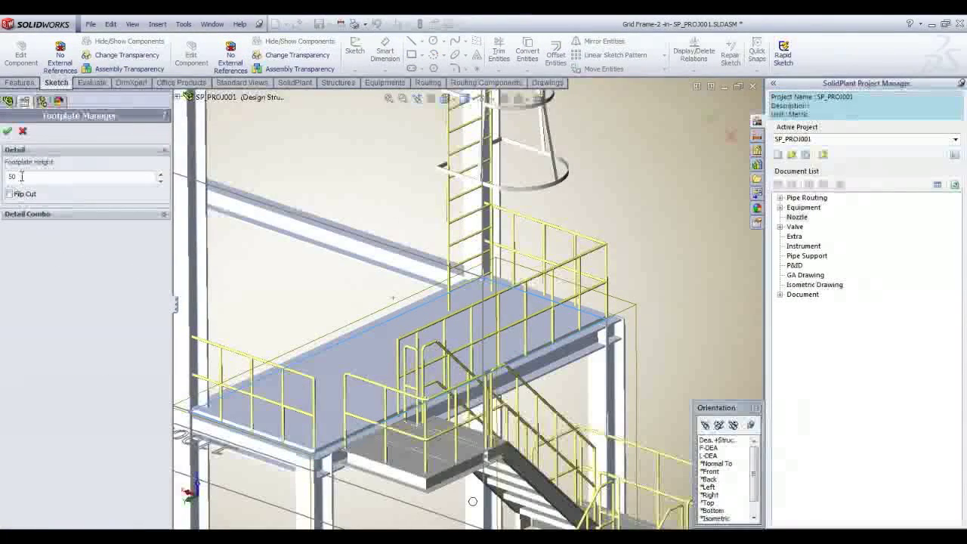
- Create a footplate of height 20 with Flip Cut so it decks the platform
{"action": "type", "text": "20"}
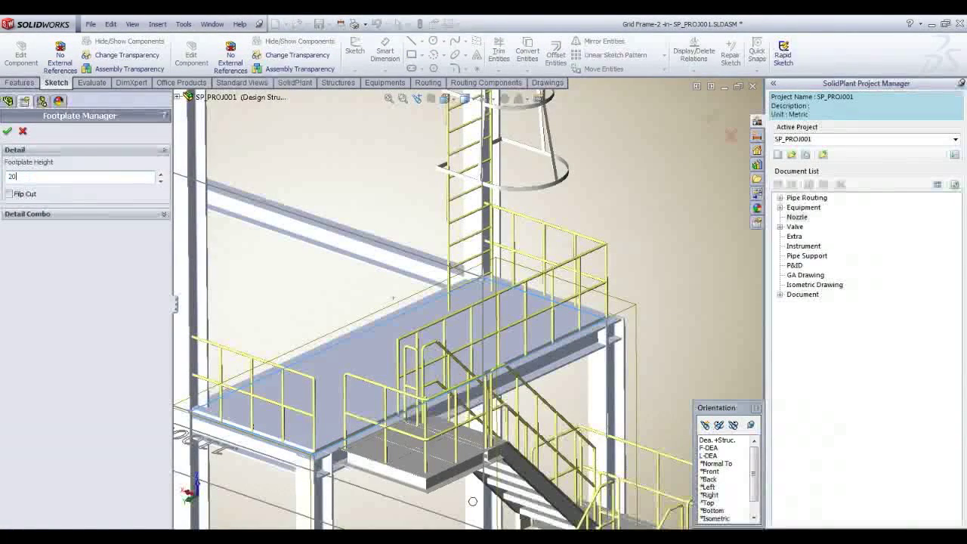
{"action": "left_click", "coordinate": [9, 193]}
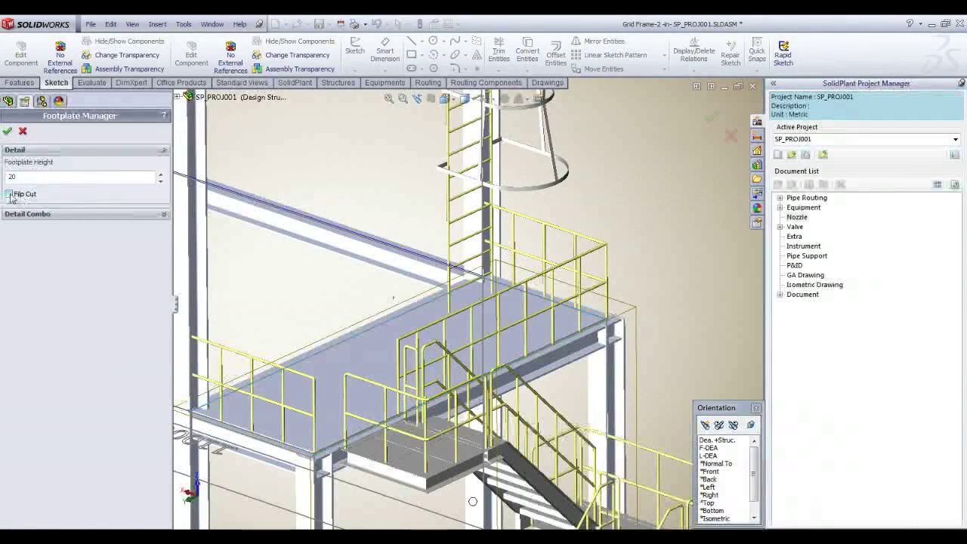
{"action": "left_click", "coordinate": [9, 194]}
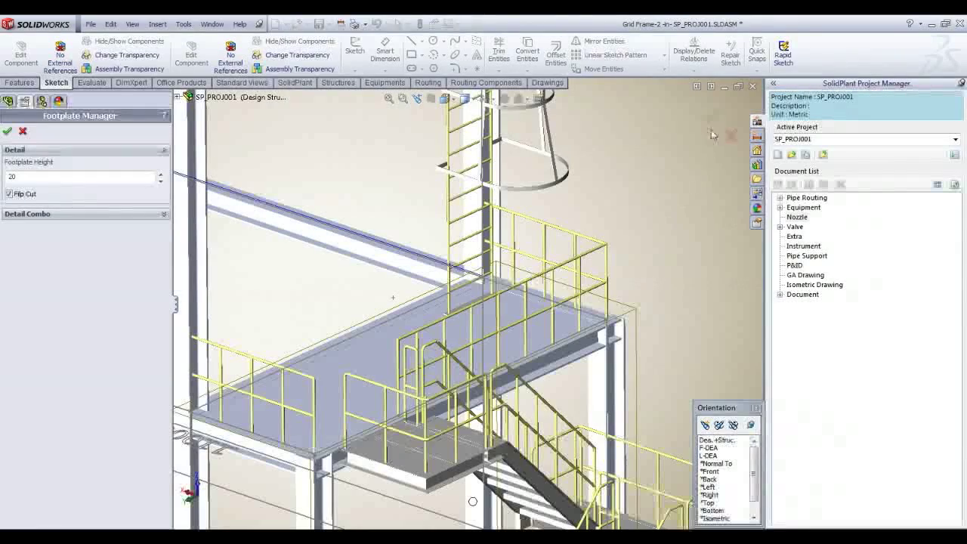
{"action": "left_click", "coordinate": [8, 130]}
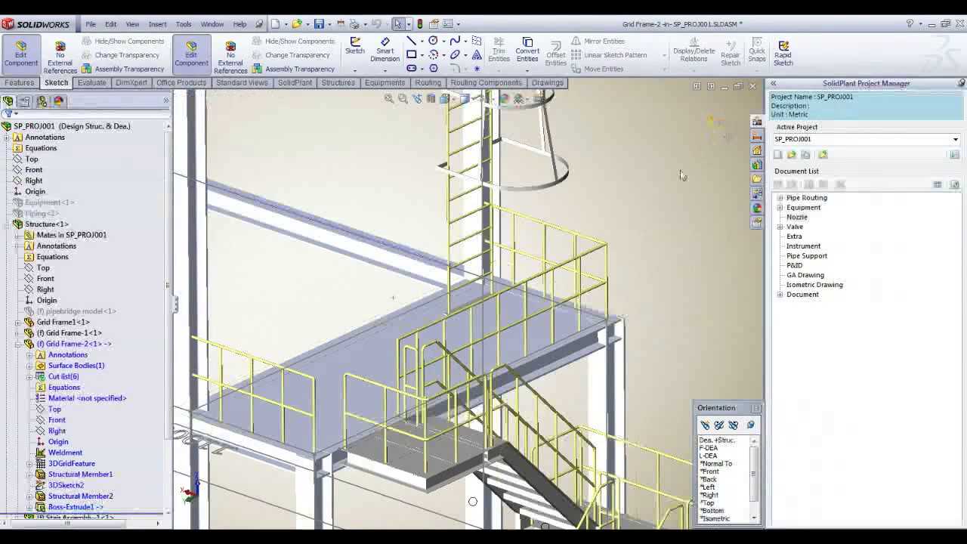
- Exit the part edit and show the SP_PROJ001 assembly's ConfigurationManager
{"action": "left_click", "coordinate": [335, 81]}
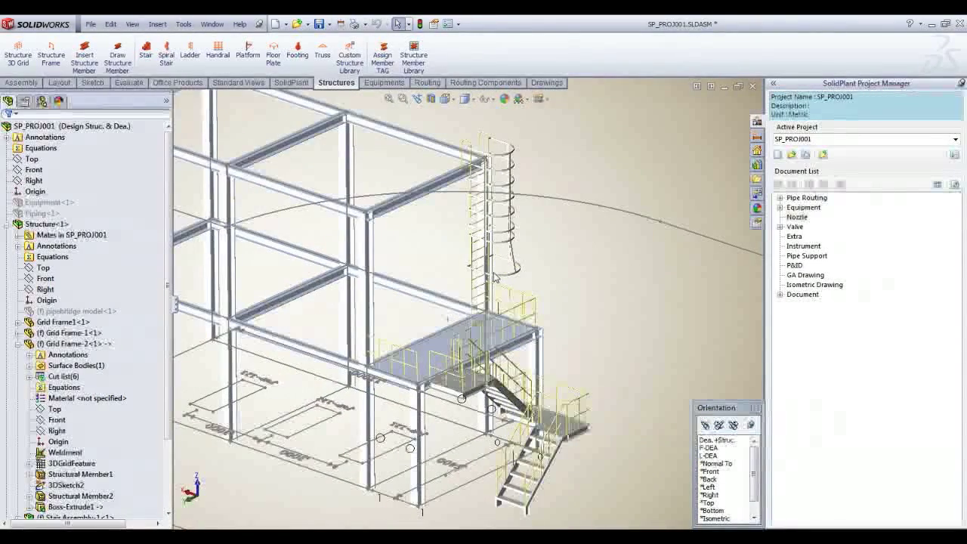
{"action": "left_click", "coordinate": [381, 84]}
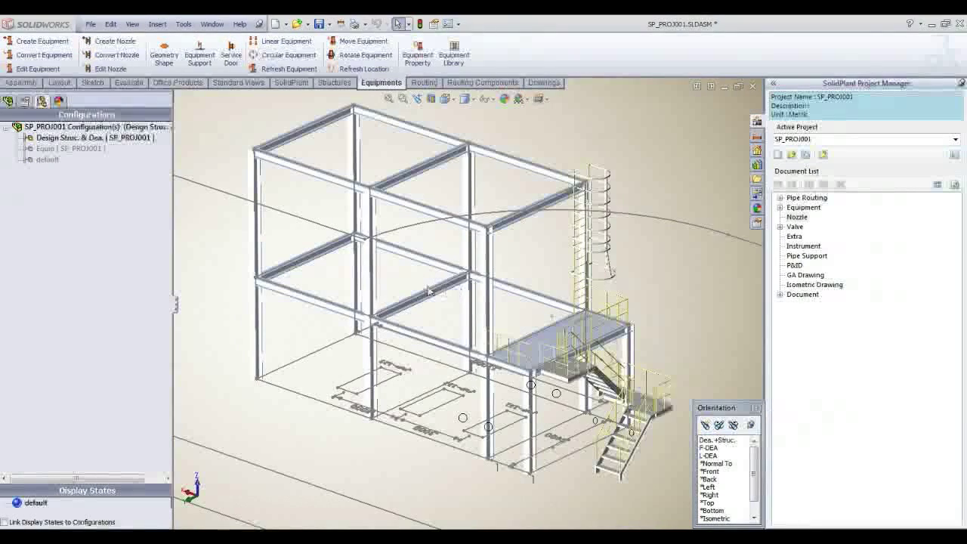
- Activate the Equip configuration and select the Equipment<1> subassembly in the tree
{"action": "left_click", "coordinate": [68, 148]}
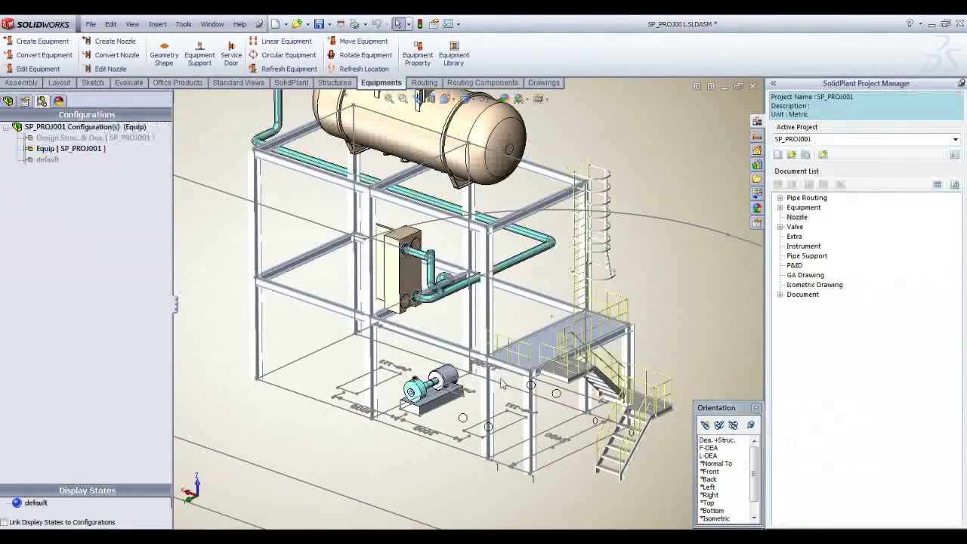
{"action": "left_click", "coordinate": [21, 97]}
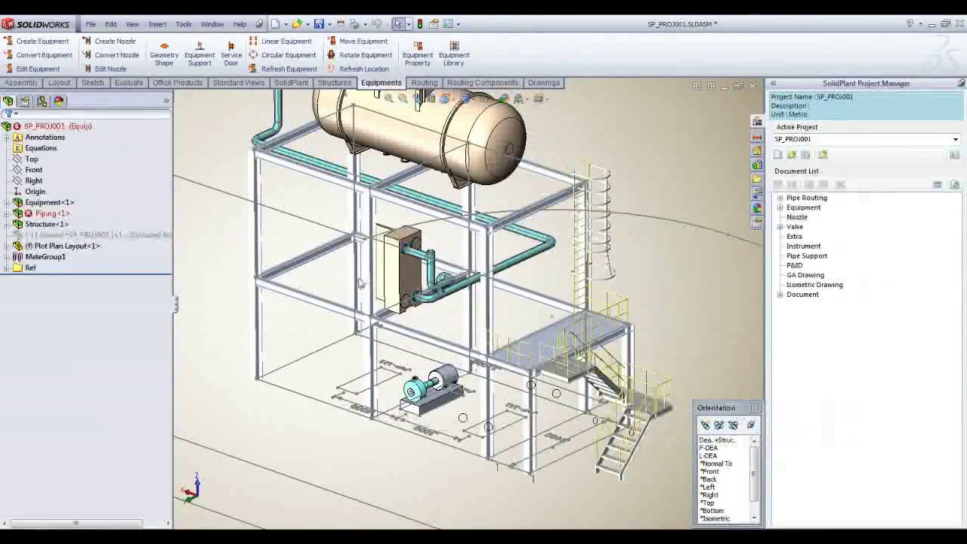
{"action": "left_click", "coordinate": [43, 203]}
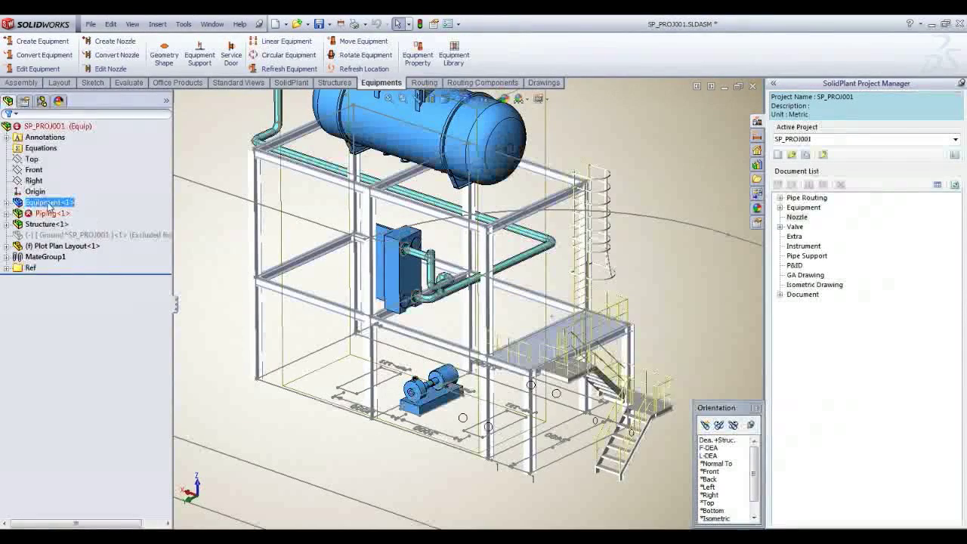
{"action": "right_click", "coordinate": [47, 202]}
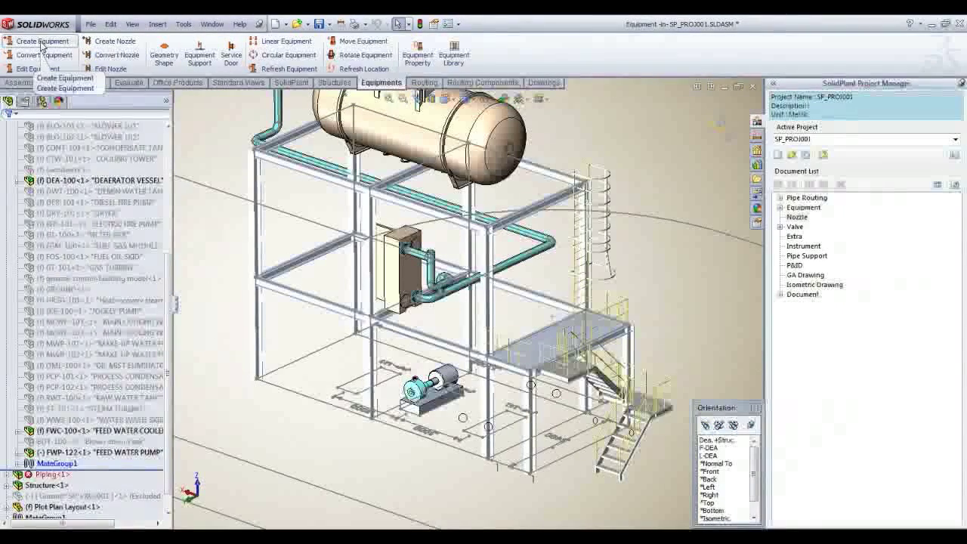
- Start Create Equipment and preview the HEAT EXCHANGER and STORAGE TANK categories
{"action": "left_click", "coordinate": [44, 41]}
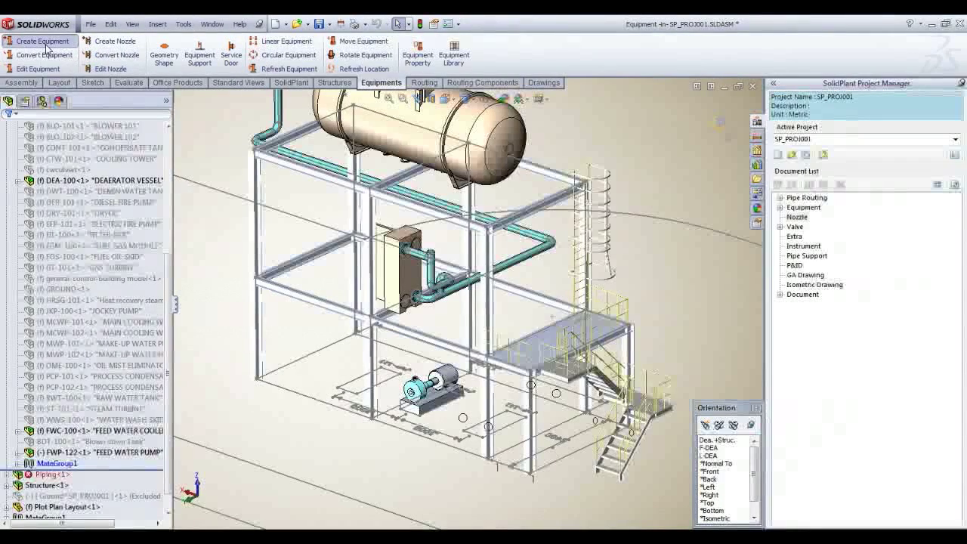
{"action": "left_click", "coordinate": [40, 41]}
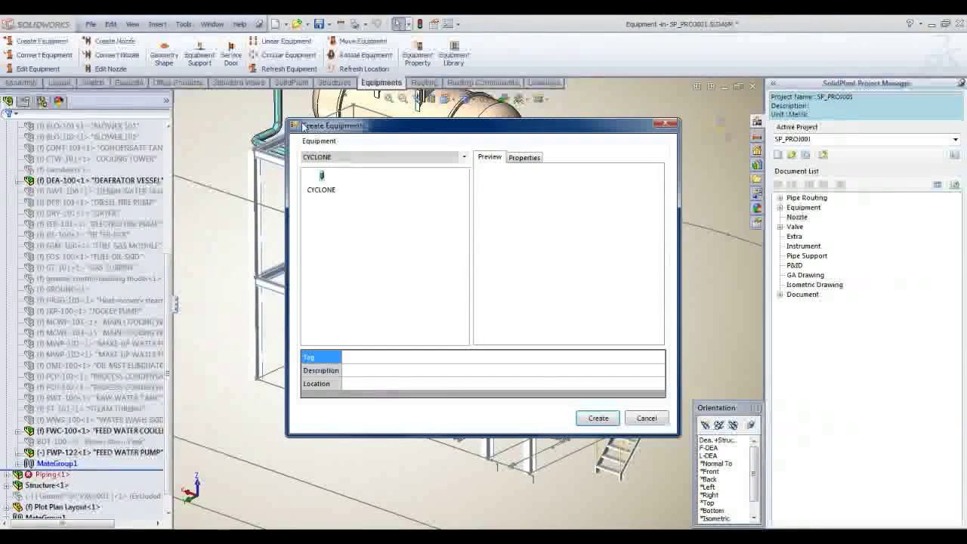
{"action": "left_click", "coordinate": [462, 157]}
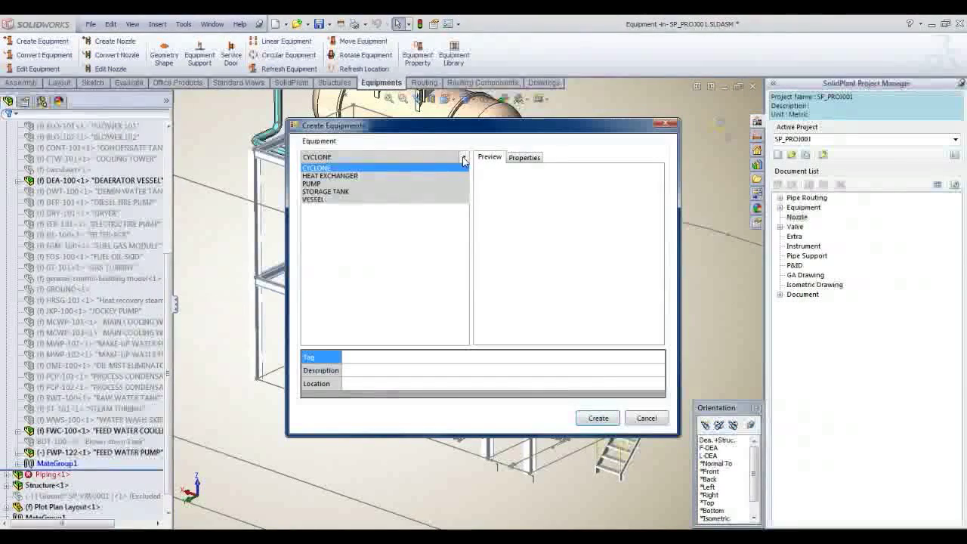
{"action": "left_click", "coordinate": [316, 168]}
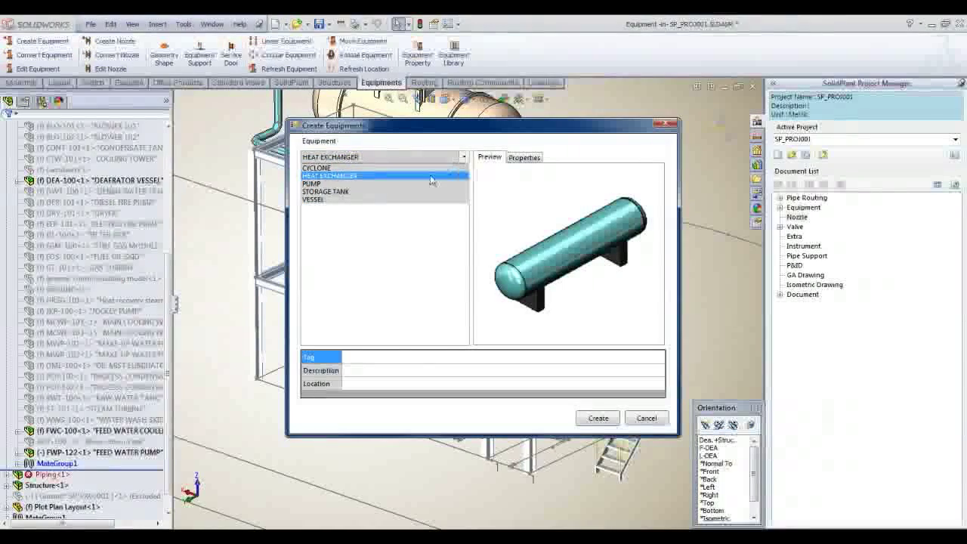
{"action": "left_click", "coordinate": [311, 185]}
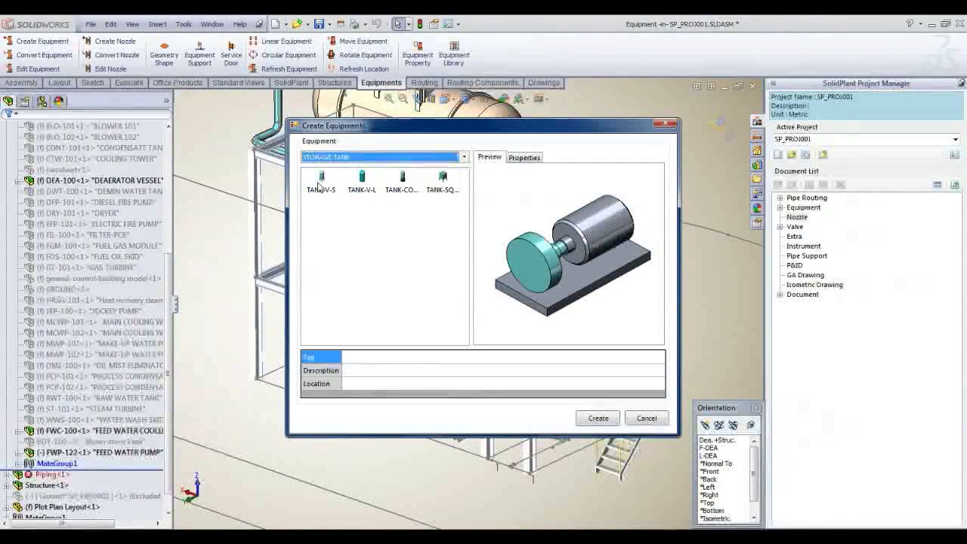
{"action": "left_click", "coordinate": [361, 178]}
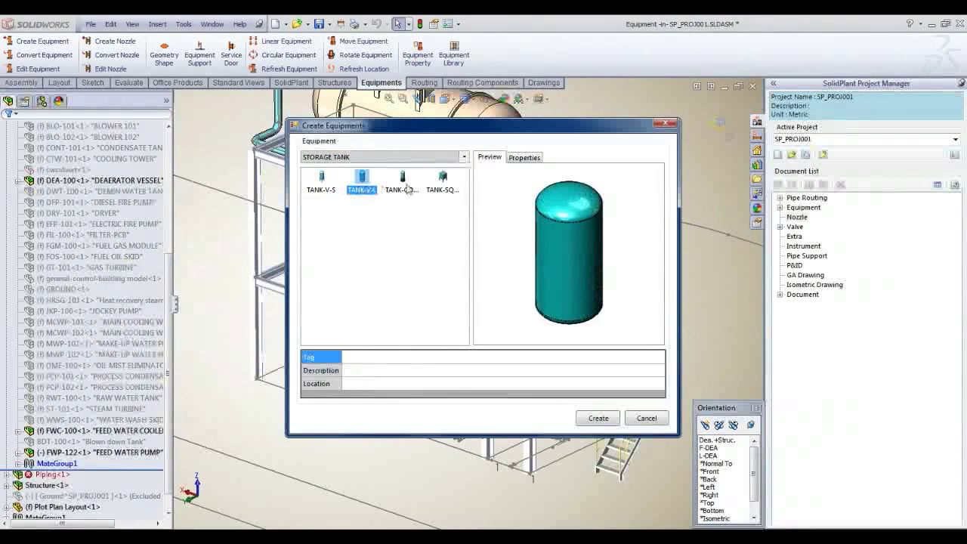
- Browse the VESSEL category, then choose PUMP and its pump template
{"action": "left_click", "coordinate": [465, 156]}
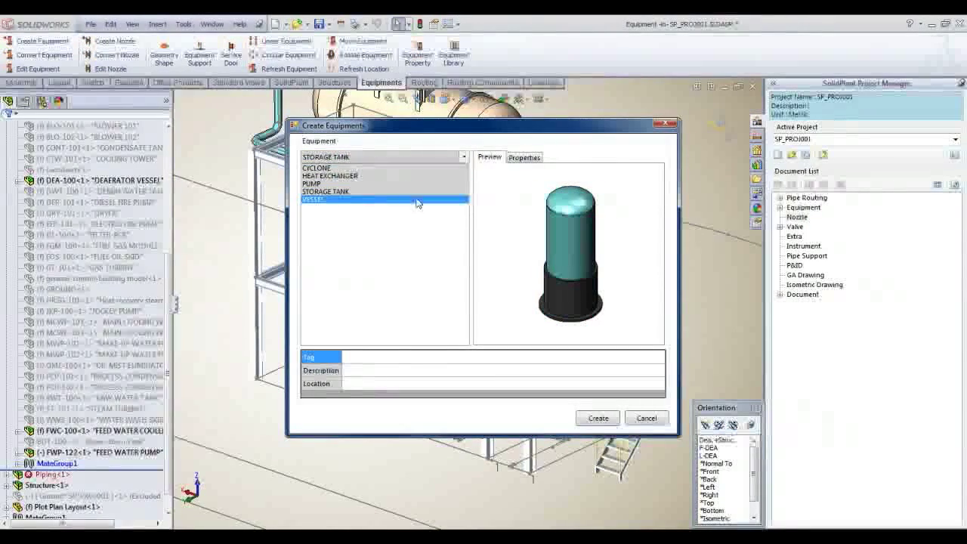
{"action": "left_click", "coordinate": [311, 200]}
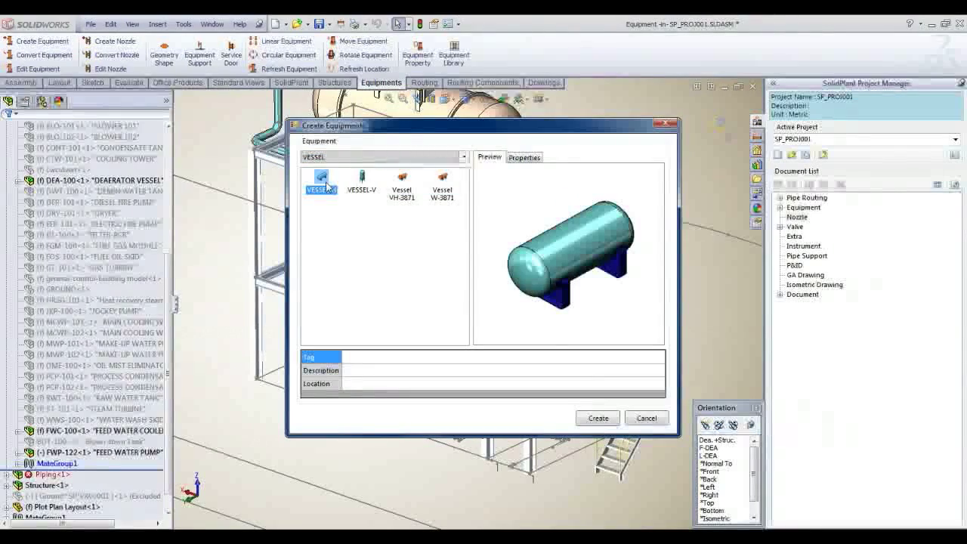
{"action": "left_click", "coordinate": [463, 156]}
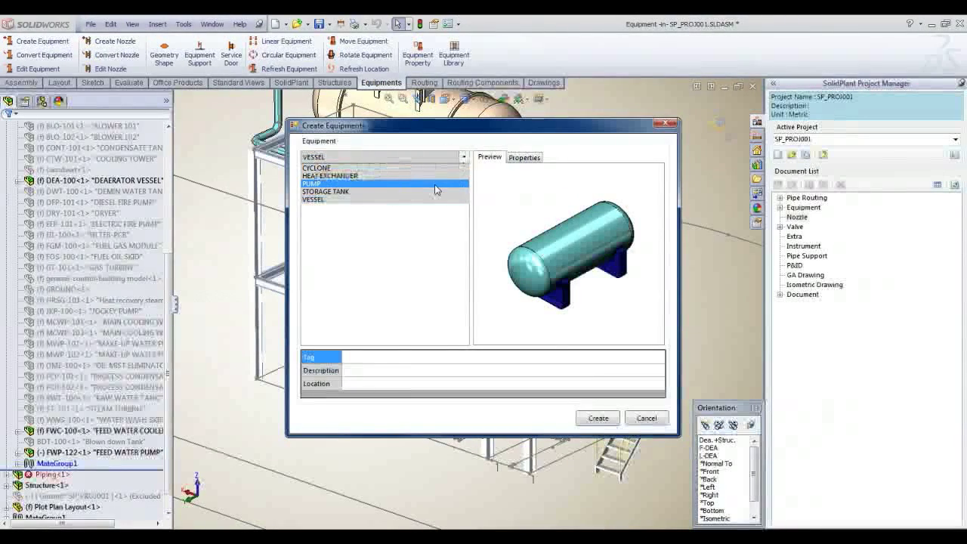
{"action": "left_click", "coordinate": [311, 183]}
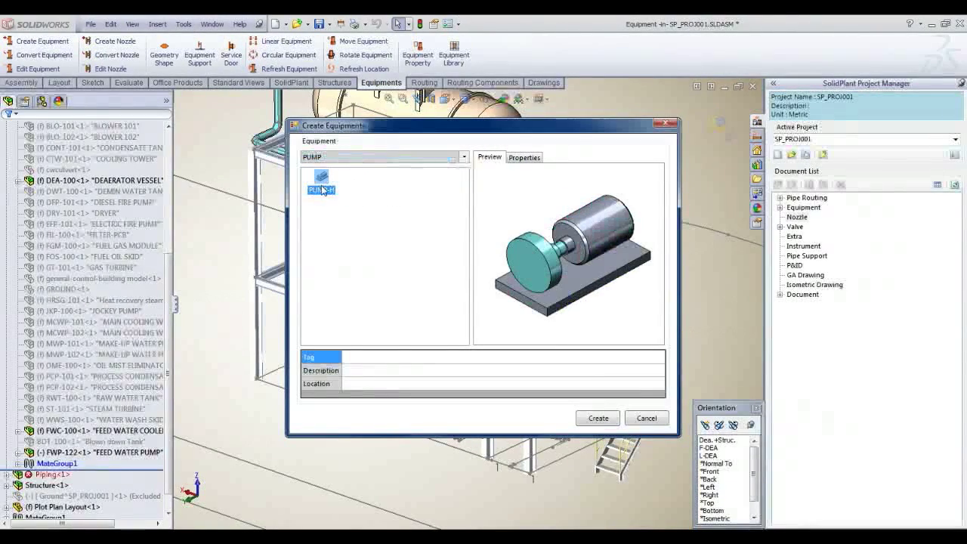
{"action": "left_click", "coordinate": [523, 157]}
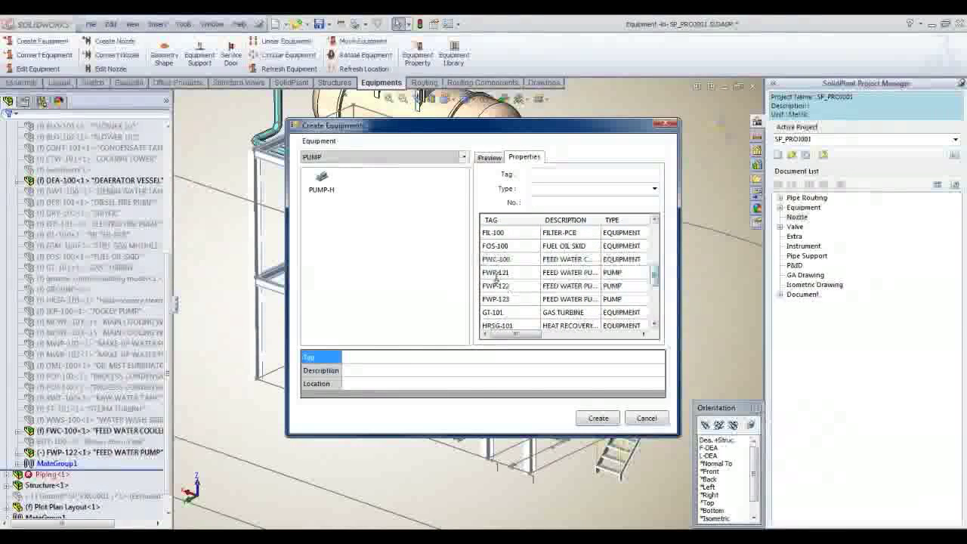
- Select tag FWP-121 Feed Water Pump and create the pump equipment
{"action": "left_click", "coordinate": [511, 272]}
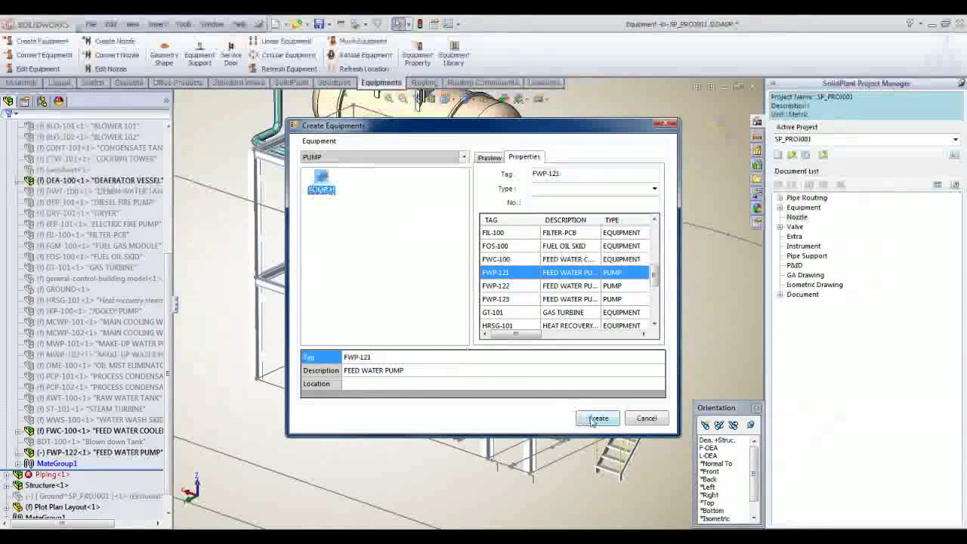
{"action": "left_click", "coordinate": [597, 417]}
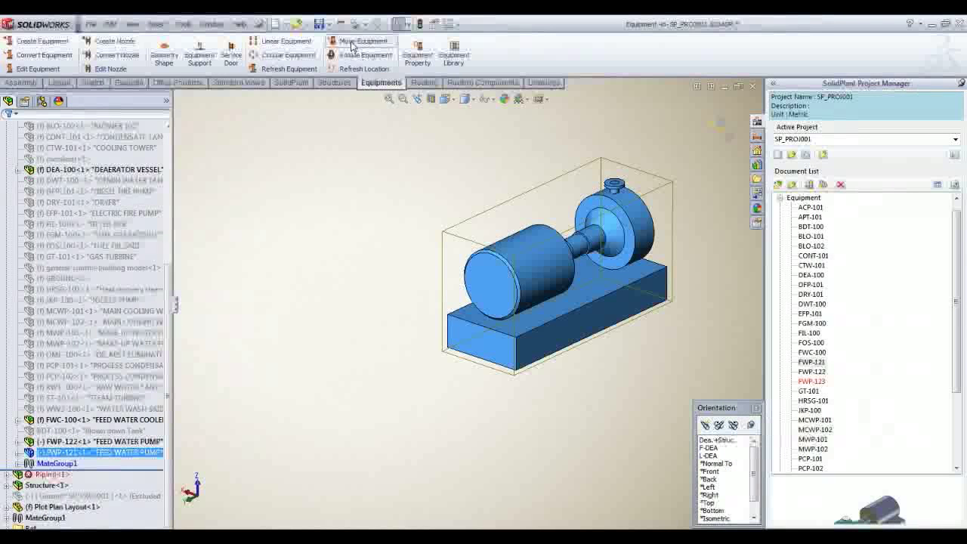
- Move the FWP-121 pump by entity points to sit beside the existing feed water pump
{"action": "left_click", "coordinate": [362, 41]}
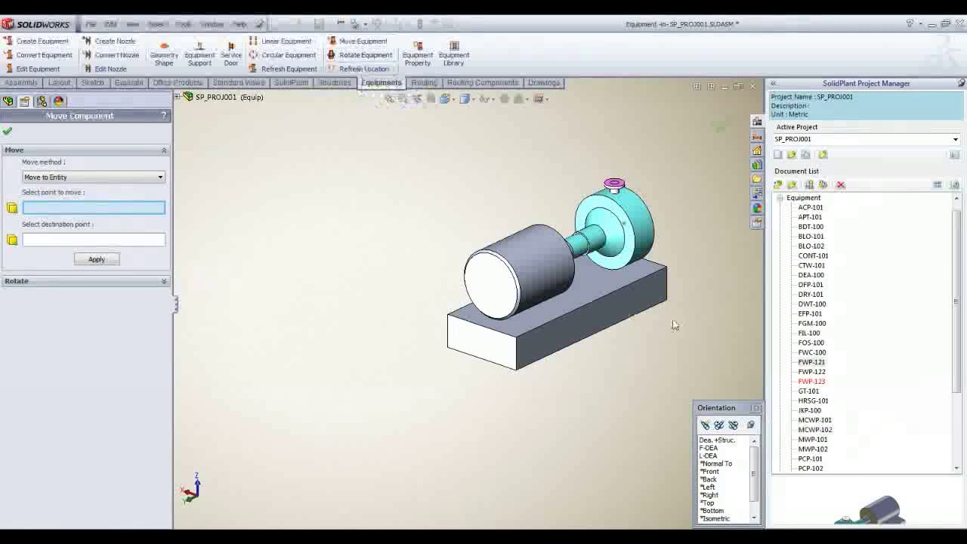
{"action": "left_click", "coordinate": [668, 303]}
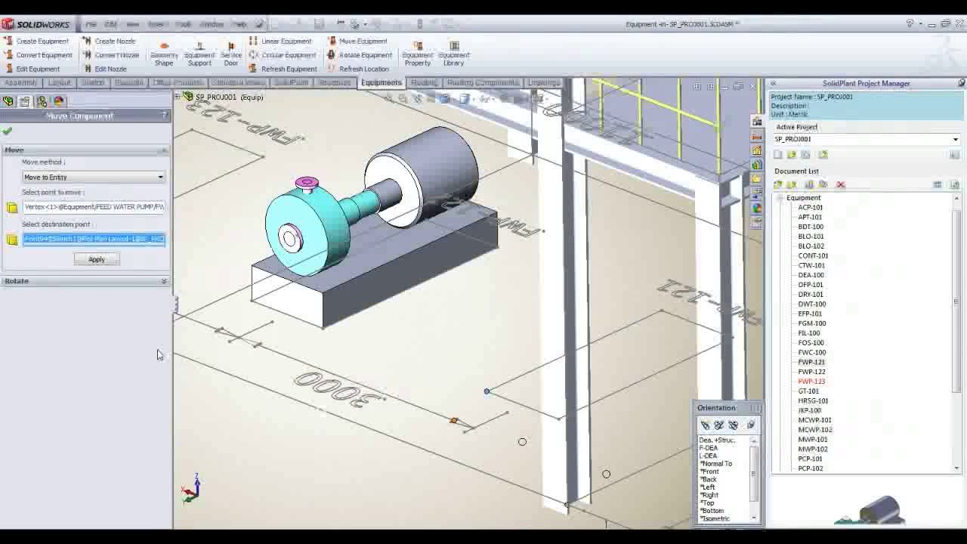
{"action": "left_click", "coordinate": [97, 258]}
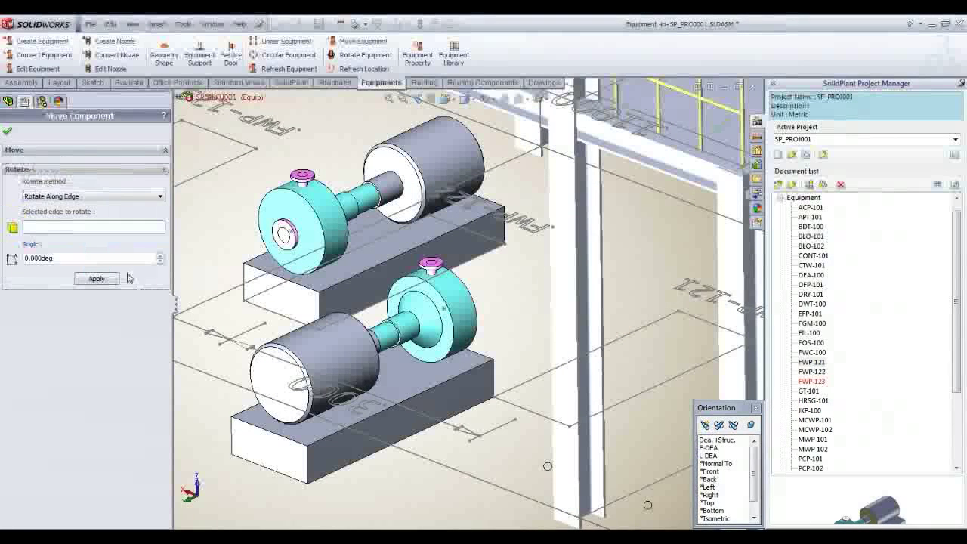
- Rotate the pump 180 degrees along the selected edge
{"action": "left_click", "coordinate": [92, 227]}
{"action": "type", "text": "18"}
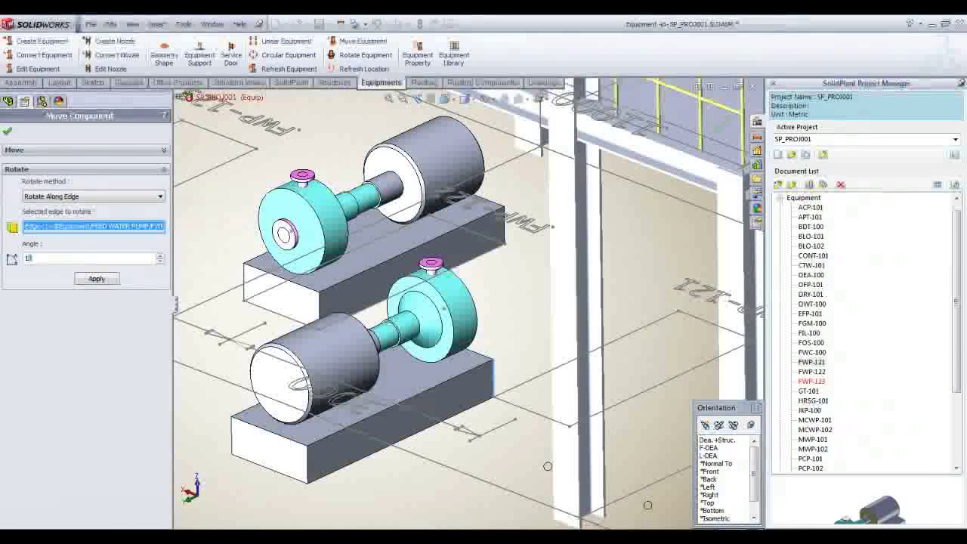
{"action": "left_click", "coordinate": [97, 278]}
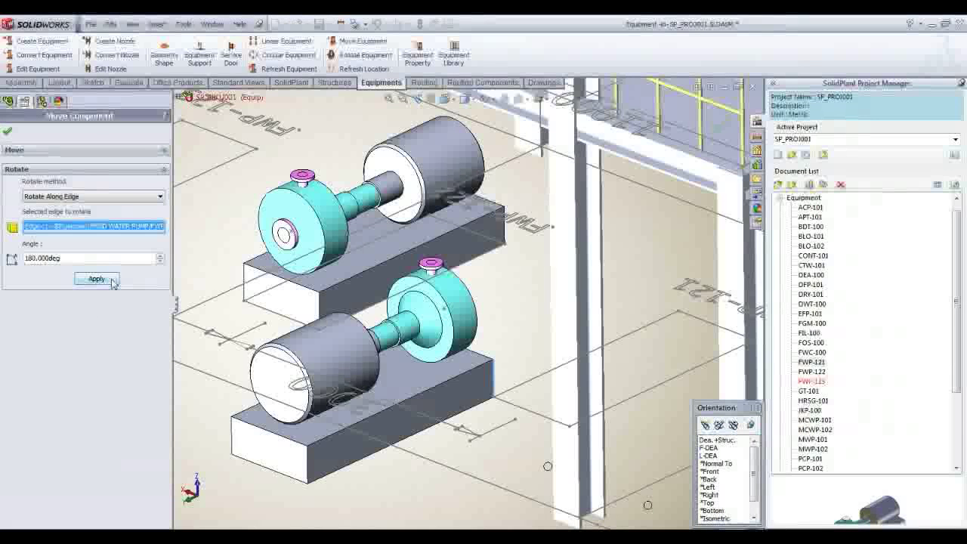
{"action": "left_click", "coordinate": [97, 278]}
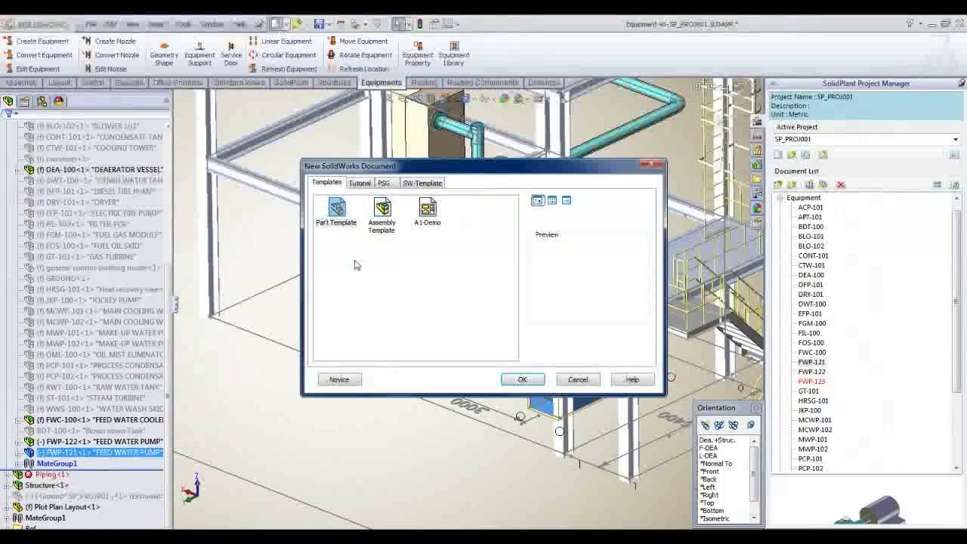
- Create a new assembly and insert the feed_water_pump_103.SLDPRT part
{"action": "left_click", "coordinate": [381, 208]}
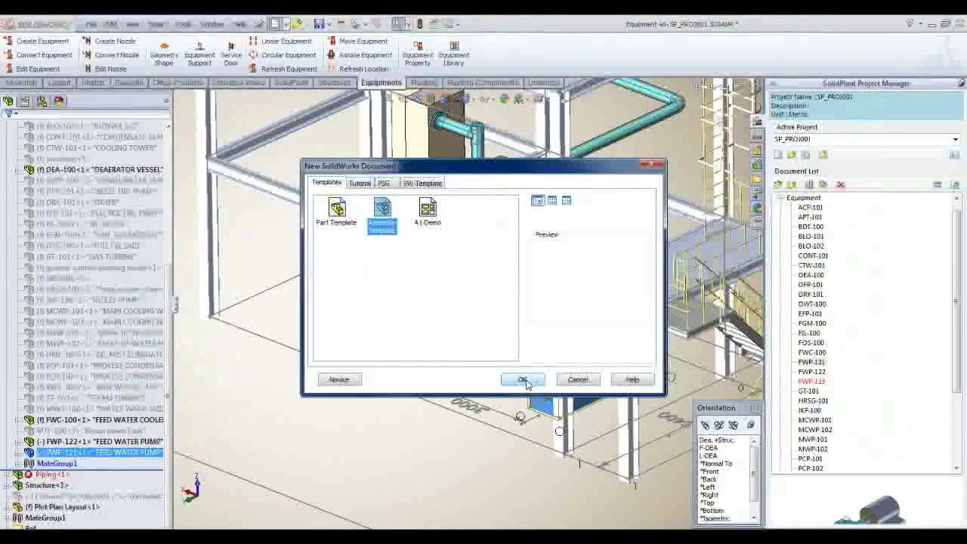
{"action": "left_click", "coordinate": [523, 378]}
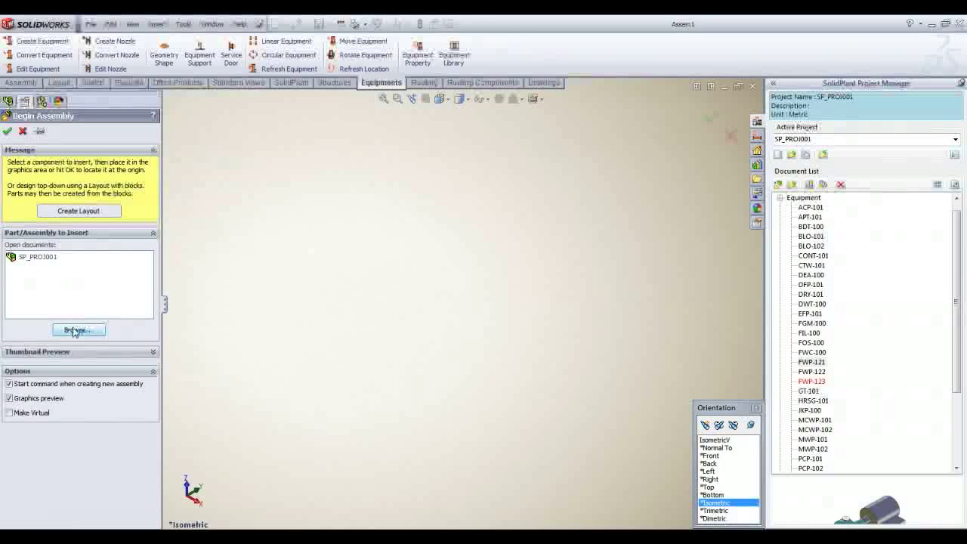
{"action": "left_click", "coordinate": [79, 330]}
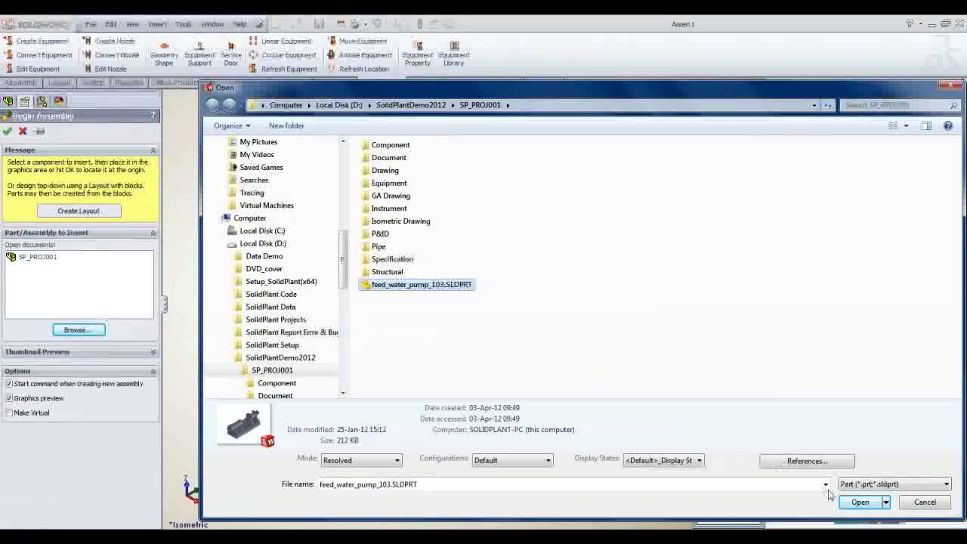
{"action": "left_click", "coordinate": [859, 502]}
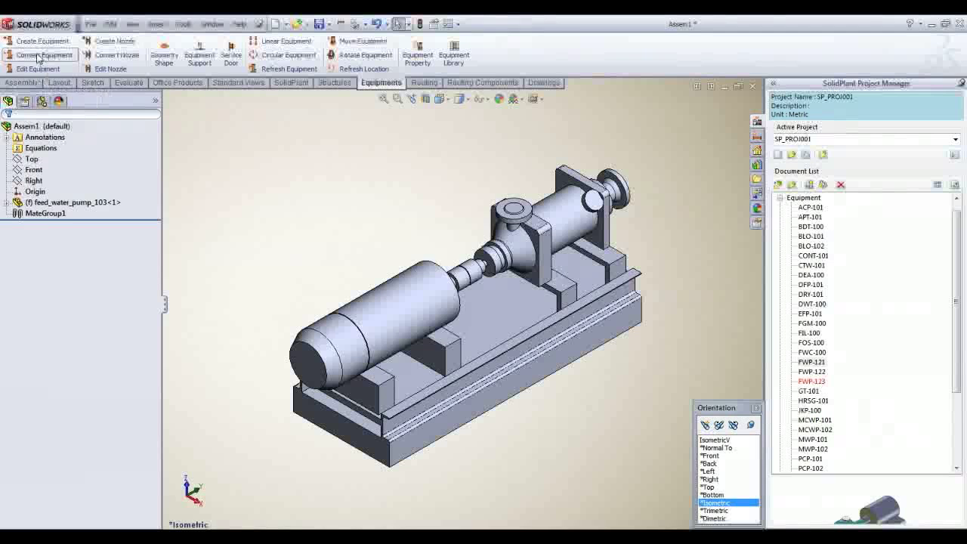
- Start Convert Equipment and assign tag FWP-123 to the imported pump
{"action": "left_click", "coordinate": [43, 54]}
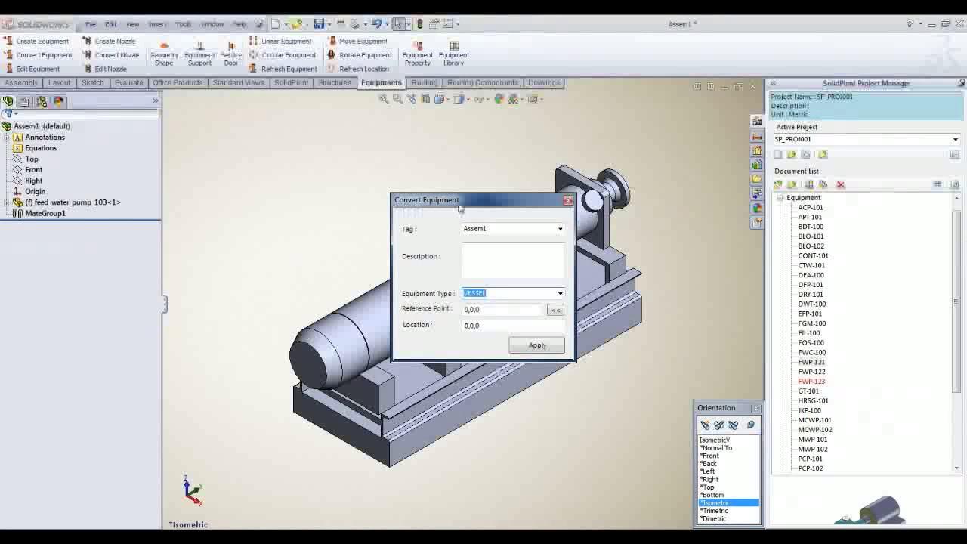
{"action": "left_click", "coordinate": [560, 229]}
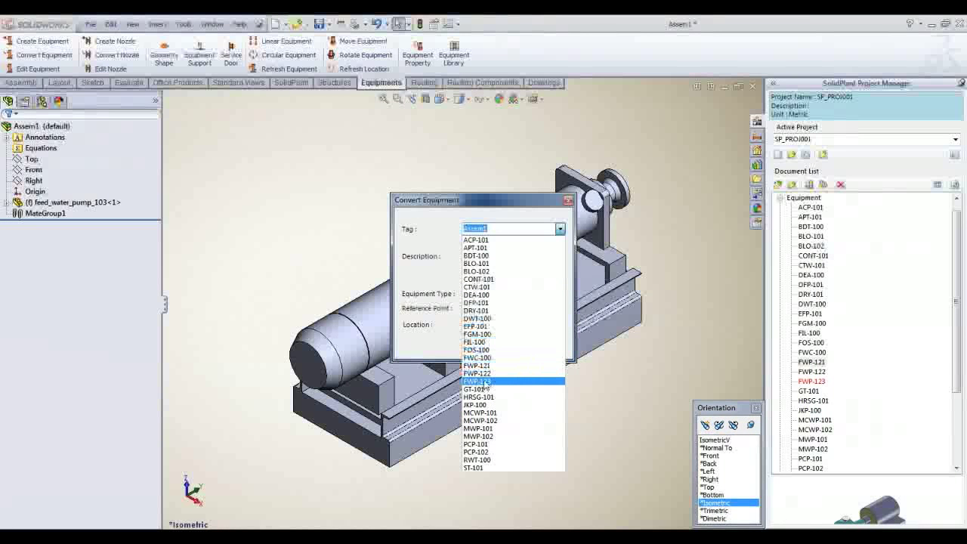
{"action": "left_click", "coordinate": [478, 381]}
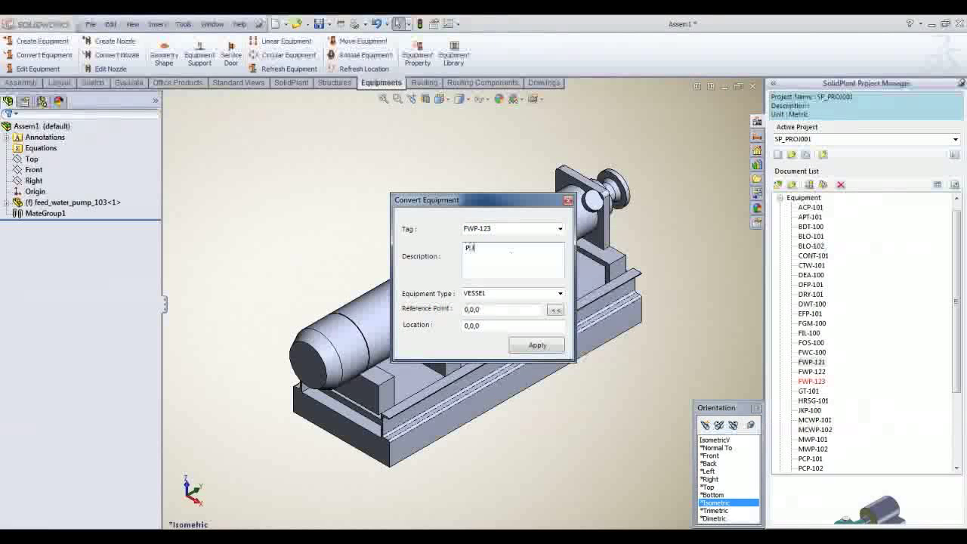
- Describe it as PUMP FOR DEMO, set Equipment Type to PUMP and apply the conversion
{"action": "type", "text": "PUMP FOR"}
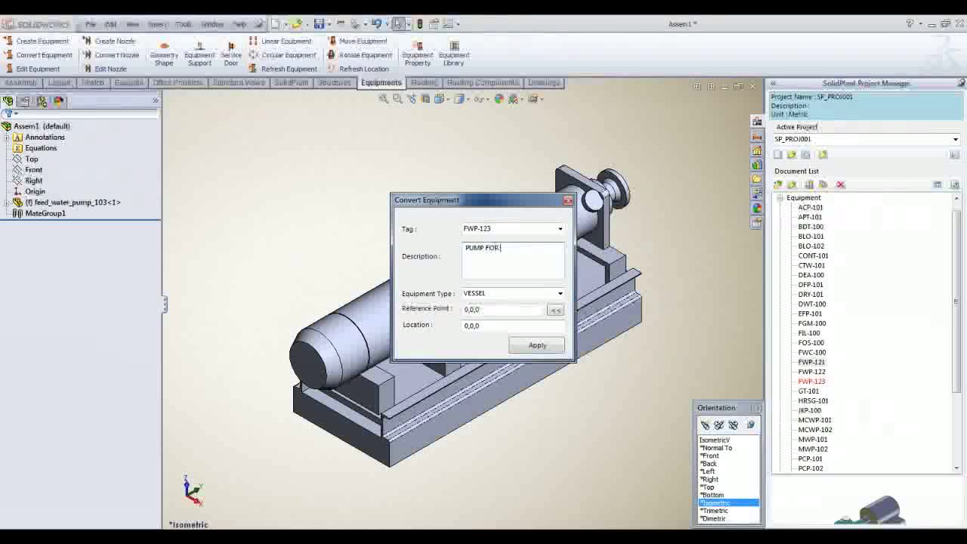
{"action": "type", "text": "DEMO"}
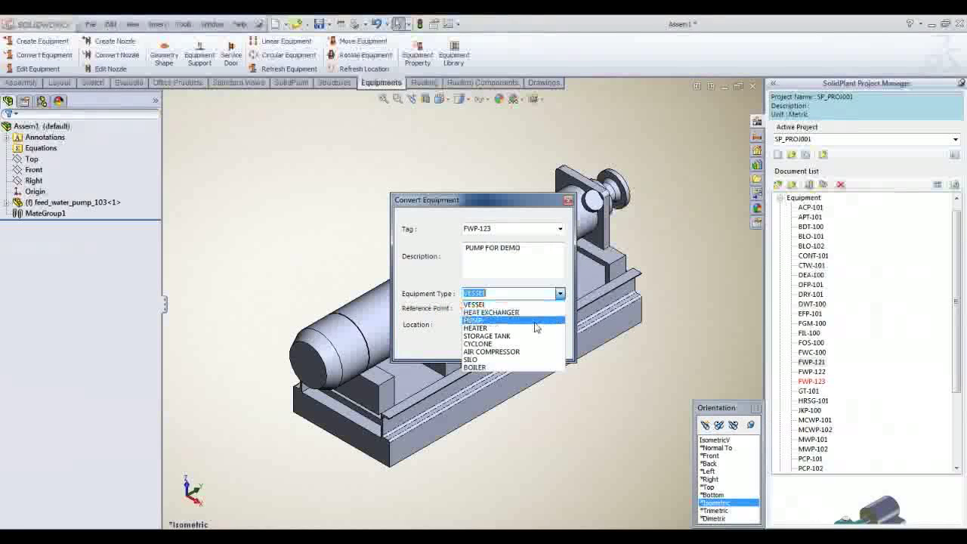
{"action": "left_click", "coordinate": [474, 321]}
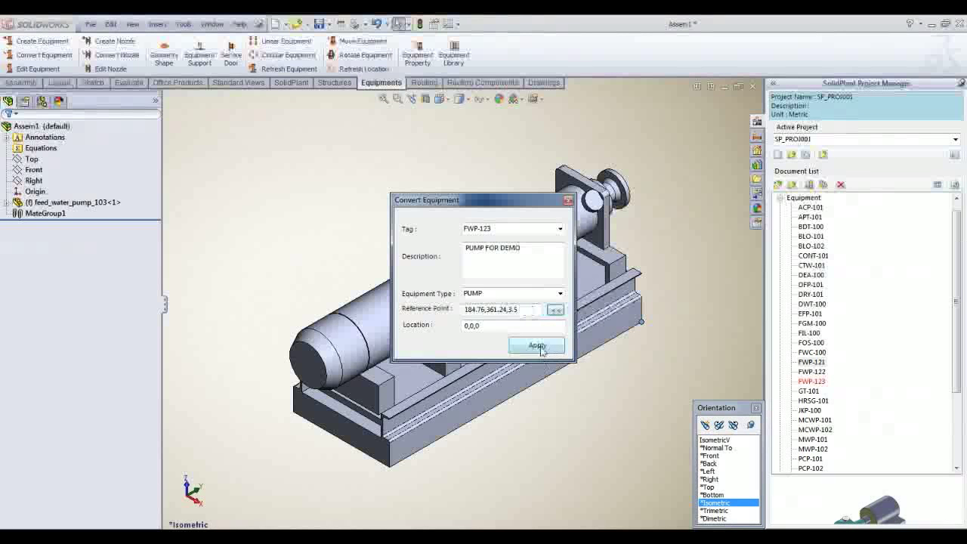
{"action": "left_click", "coordinate": [537, 345]}
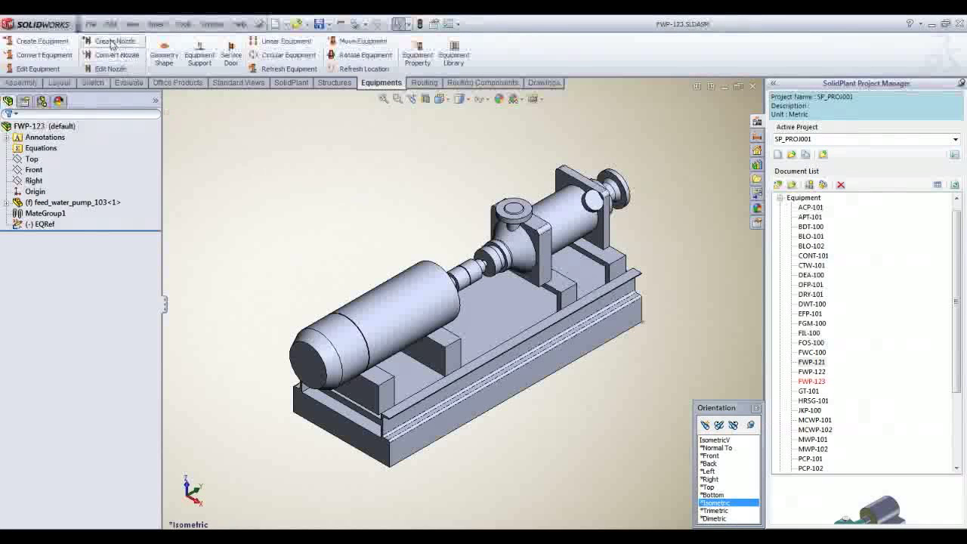
- Start a 200 mm nozzle on the FWP-123 pump with UseNozzle enabled
{"action": "left_click", "coordinate": [112, 41]}
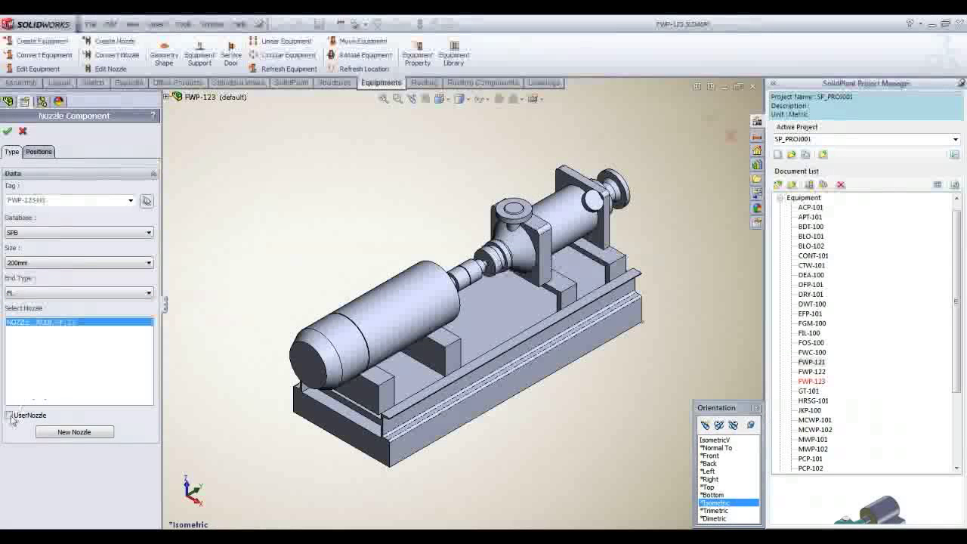
{"action": "left_click", "coordinate": [12, 415]}
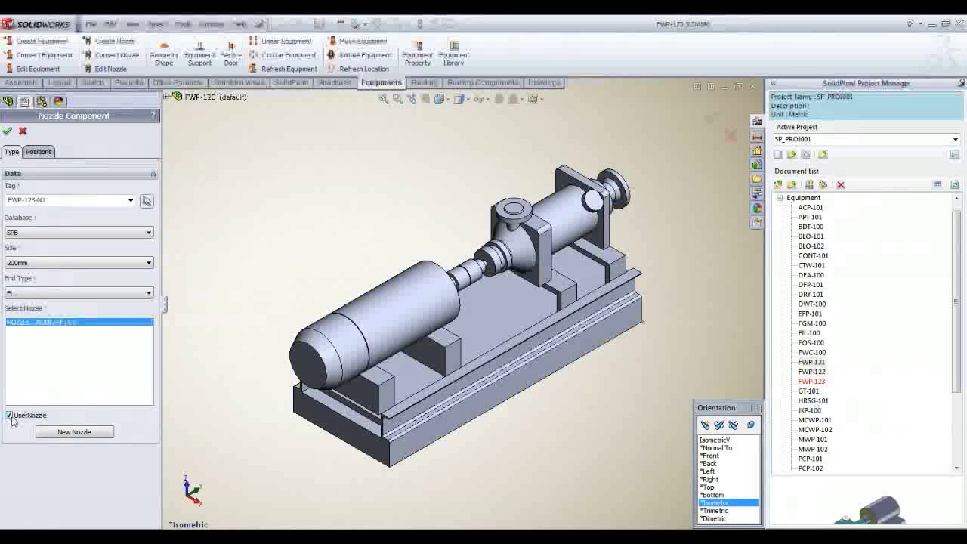
{"action": "left_click", "coordinate": [74, 432]}
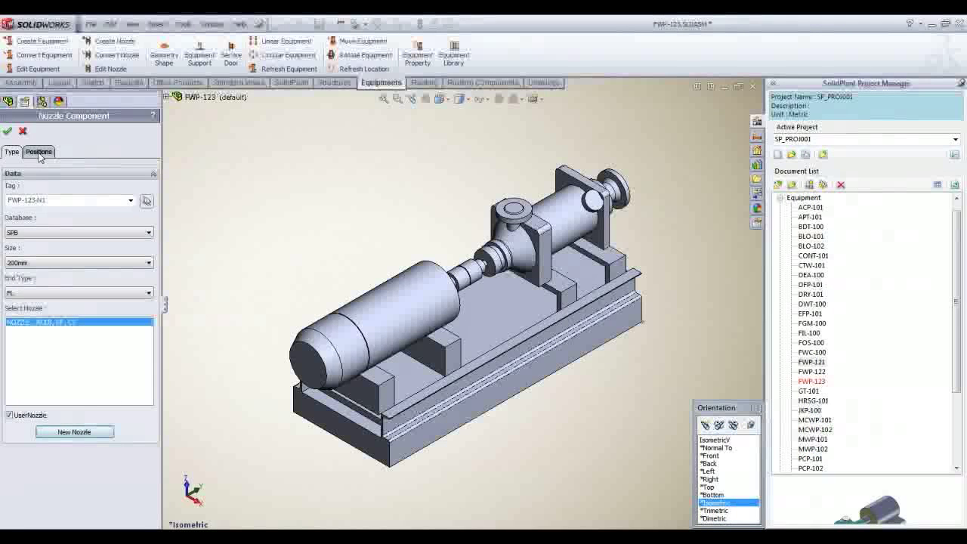
- Position the nozzle FWP-123-N1 on the pump's top outlet flange face
{"action": "left_click", "coordinate": [39, 152]}
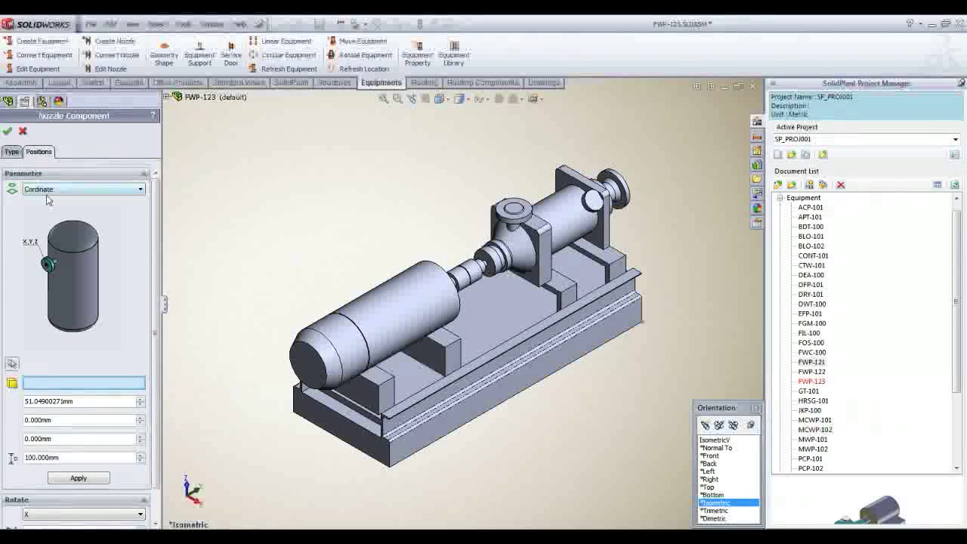
{"action": "left_click", "coordinate": [133, 24]}
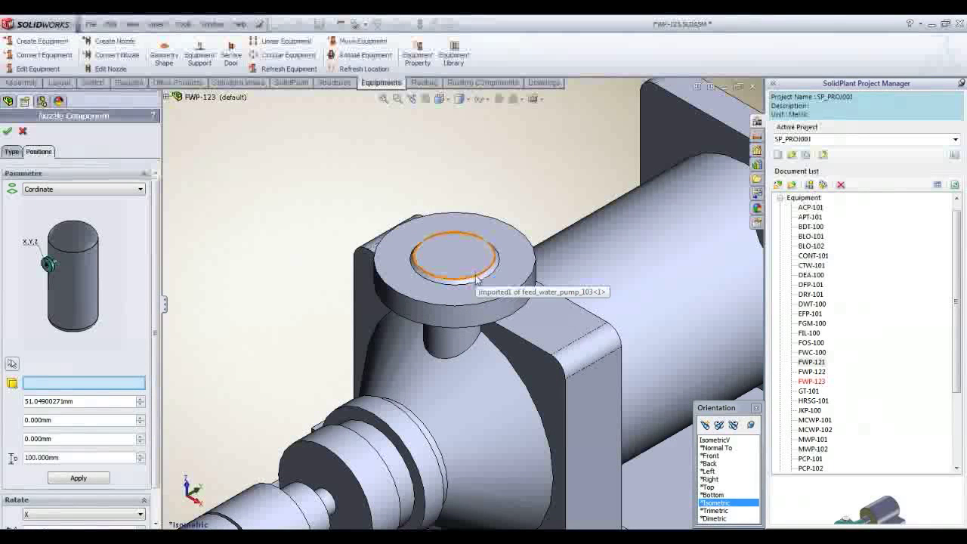
{"action": "left_click", "coordinate": [467, 260]}
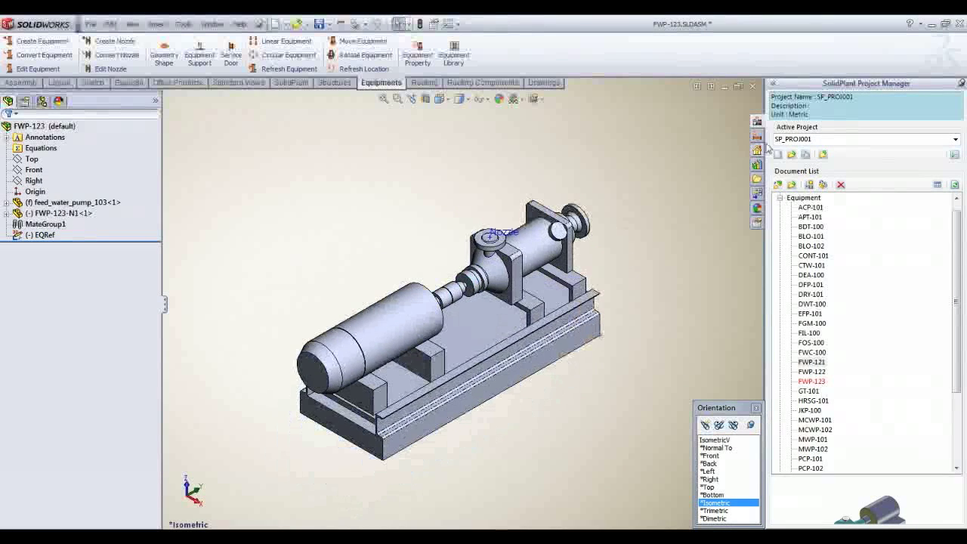
- Save the FWP-123 pump documents and insert it into the layout beside the feed water pumps
{"action": "left_click", "coordinate": [756, 86]}
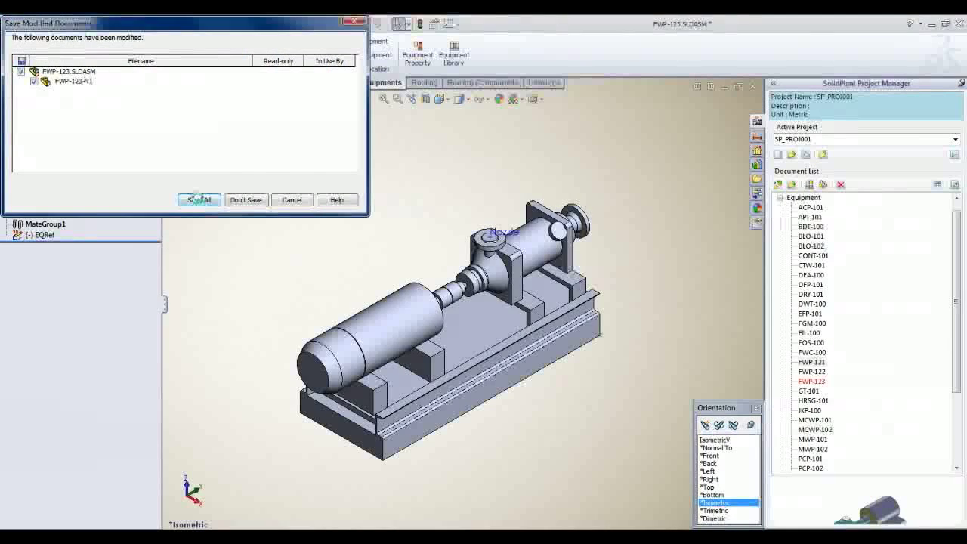
{"action": "left_click", "coordinate": [200, 200]}
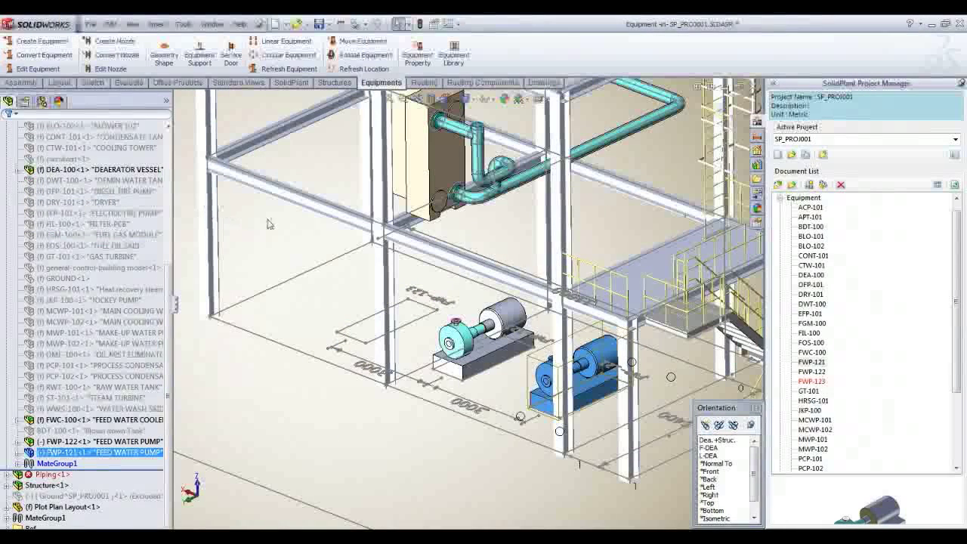
{"action": "mouse_move", "coordinate": [596, 265]}
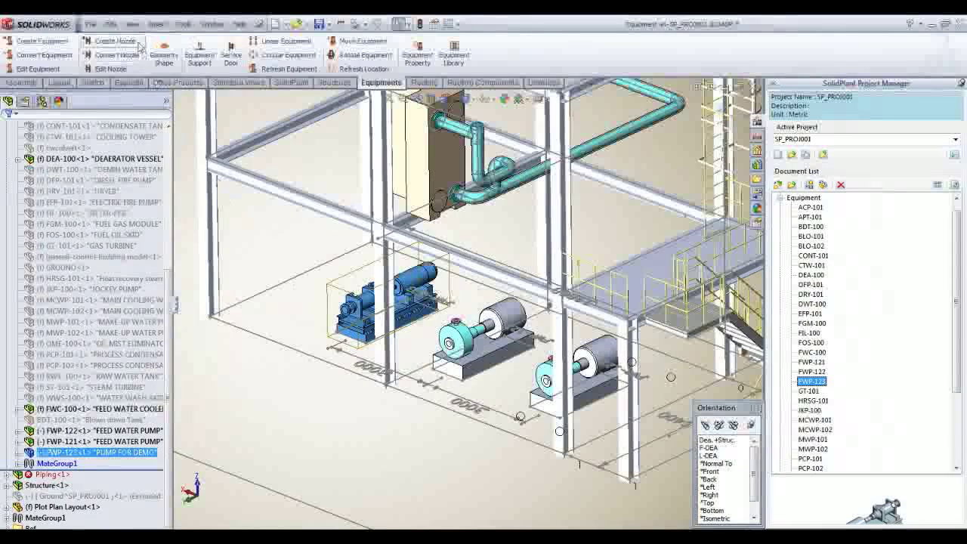
{"action": "left_click", "coordinate": [133, 24]}
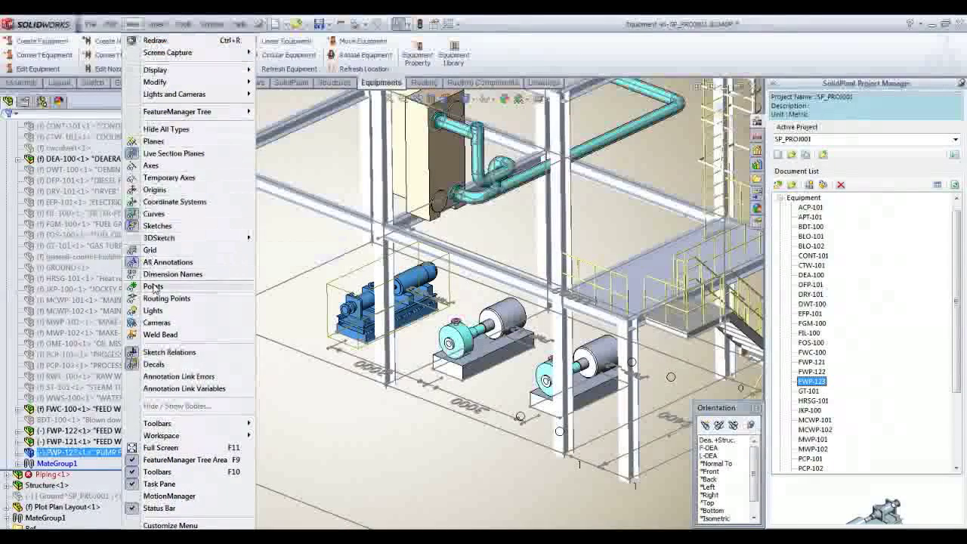